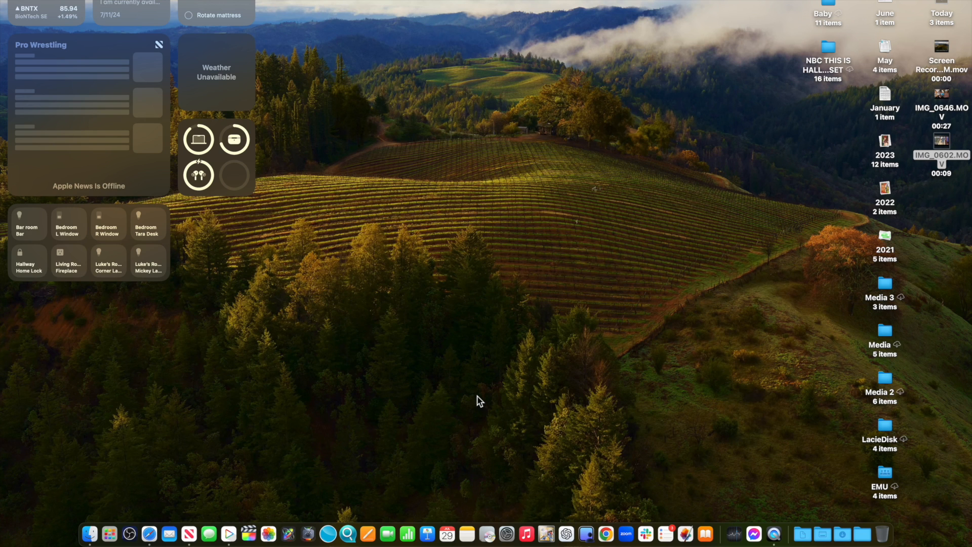
{"action": "mouse_move", "coordinate": [788, 508]}
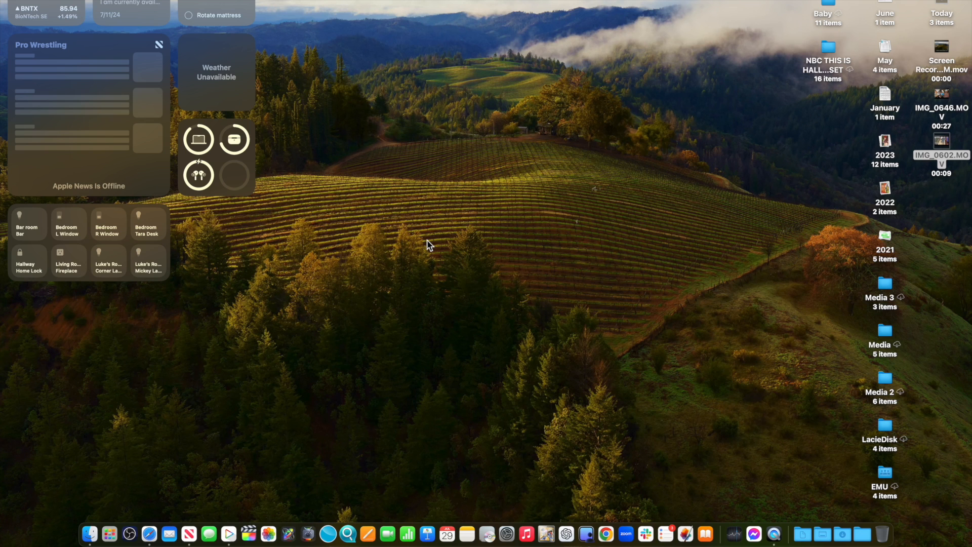
{"action": "mouse_move", "coordinate": [748, 525]}
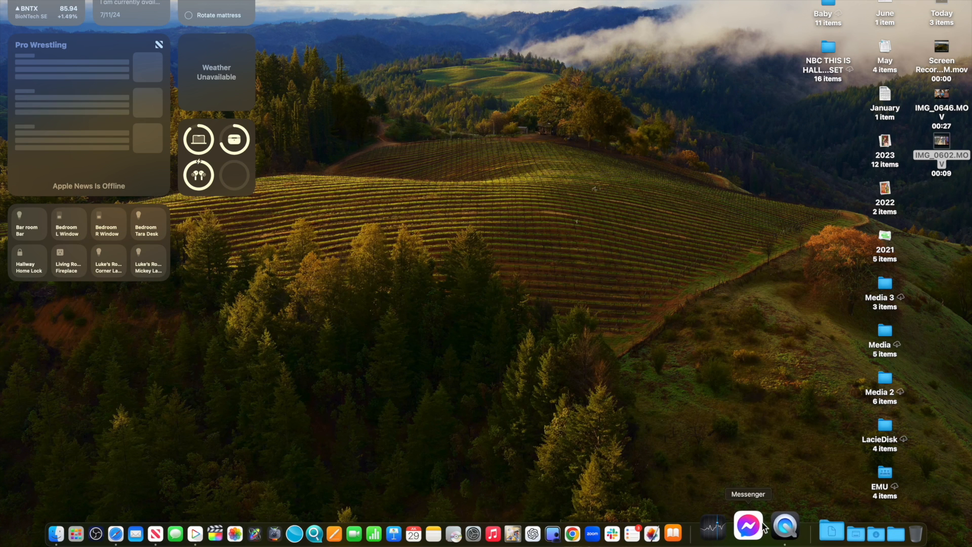
Launch QuickTime Player from the Dock so its file-open window lists the wedding clips folder.
{"action": "left_click", "coordinate": [776, 534]}
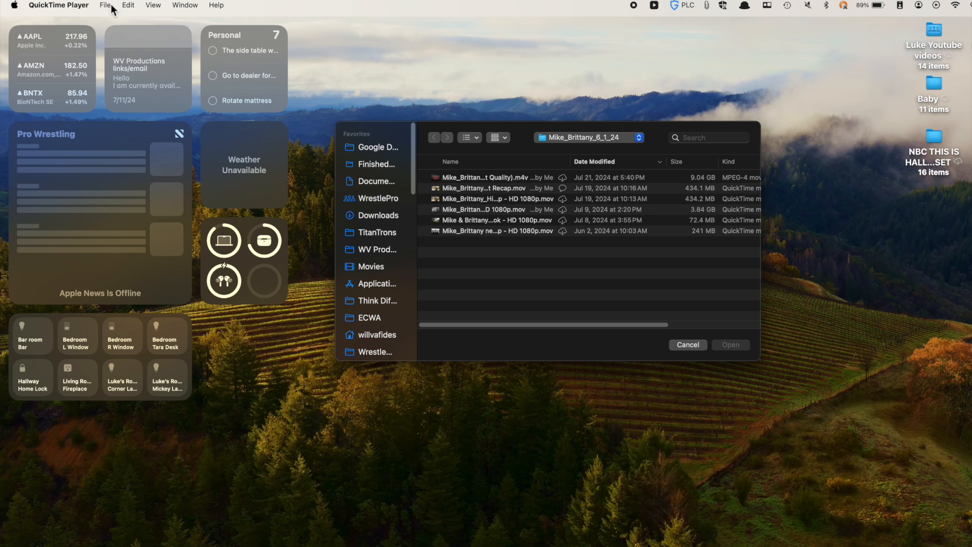
Start a New Movie Recording from the File menu and hit its record control.
{"action": "left_click", "coordinate": [104, 5]}
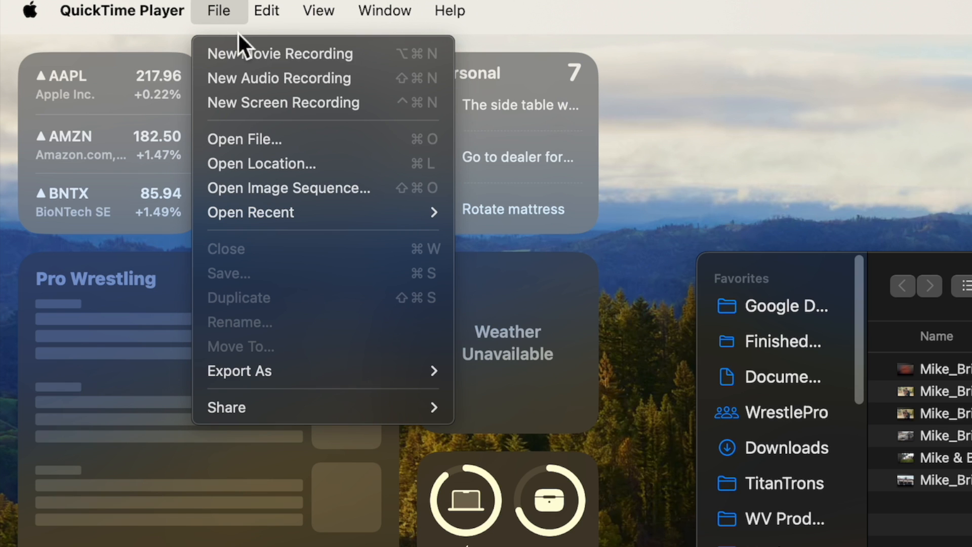
{"action": "mouse_move", "coordinate": [280, 54]}
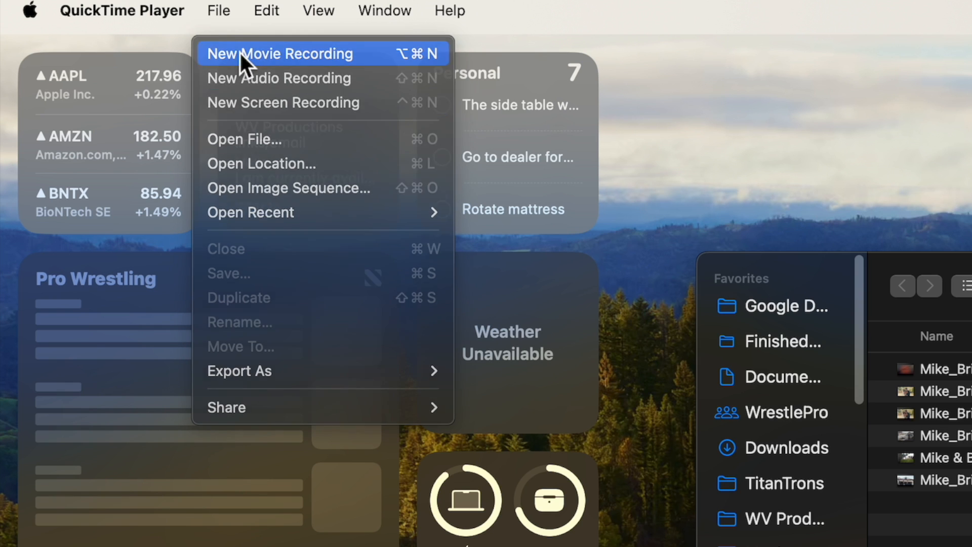
{"action": "left_click", "coordinate": [280, 53]}
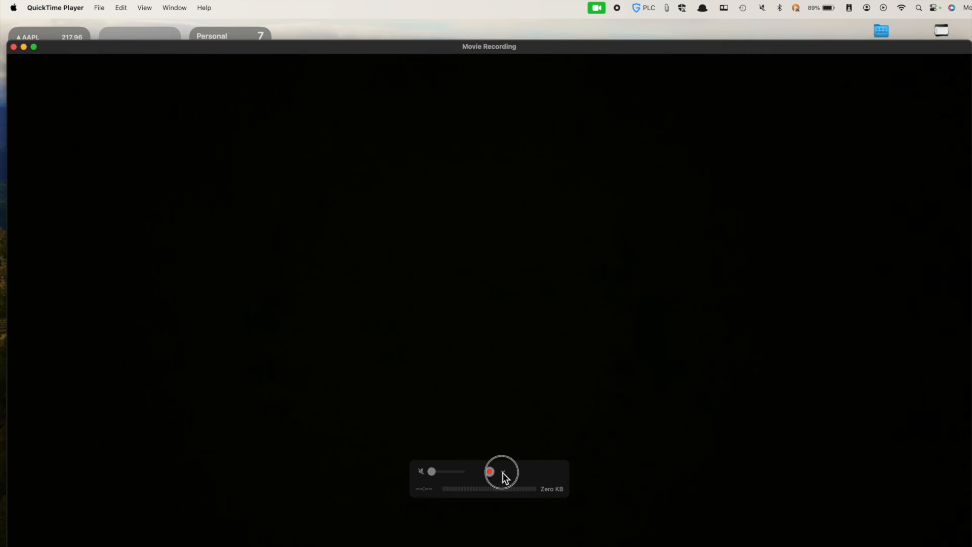
{"action": "left_click", "coordinate": [504, 472]}
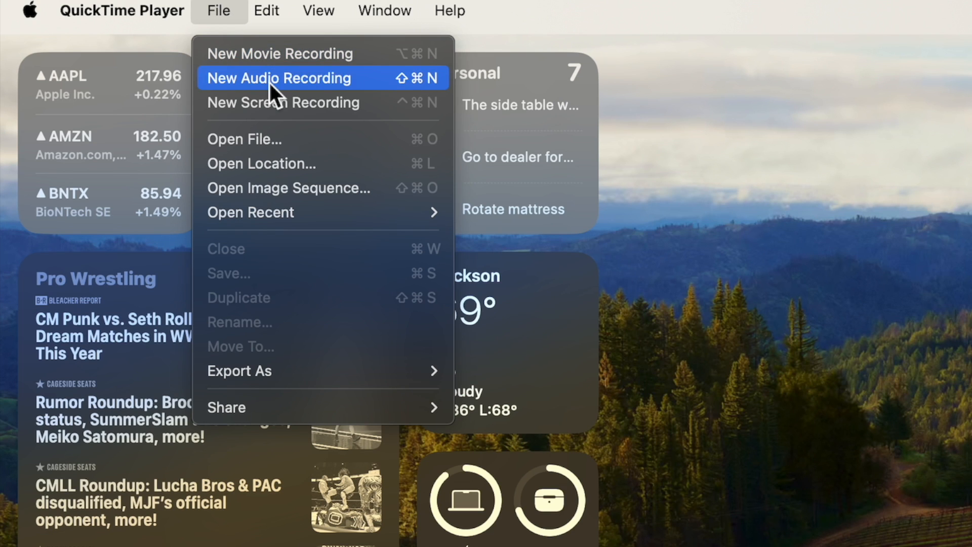
Start a New Audio Recording, review its microphone and quality choices, and return to File.
{"action": "left_click", "coordinate": [279, 78]}
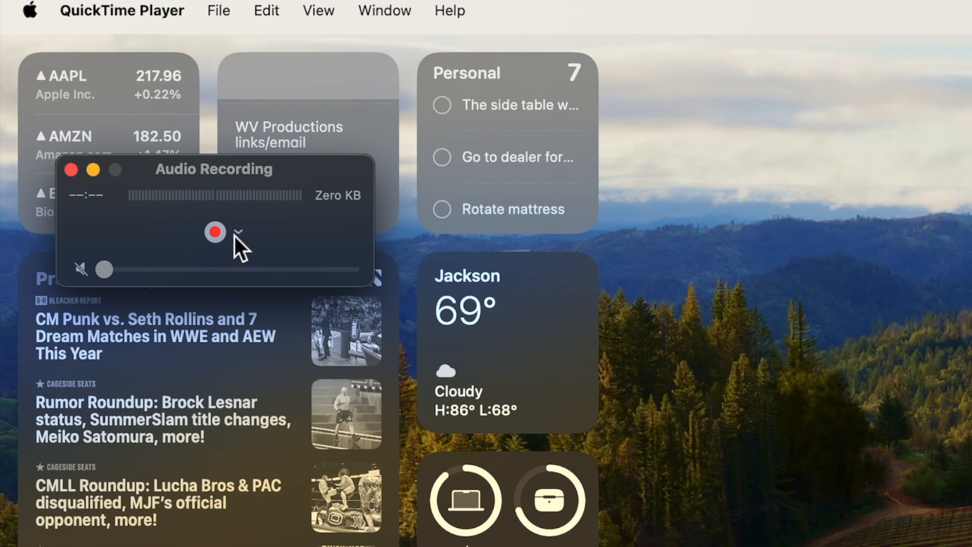
{"action": "left_click", "coordinate": [238, 231]}
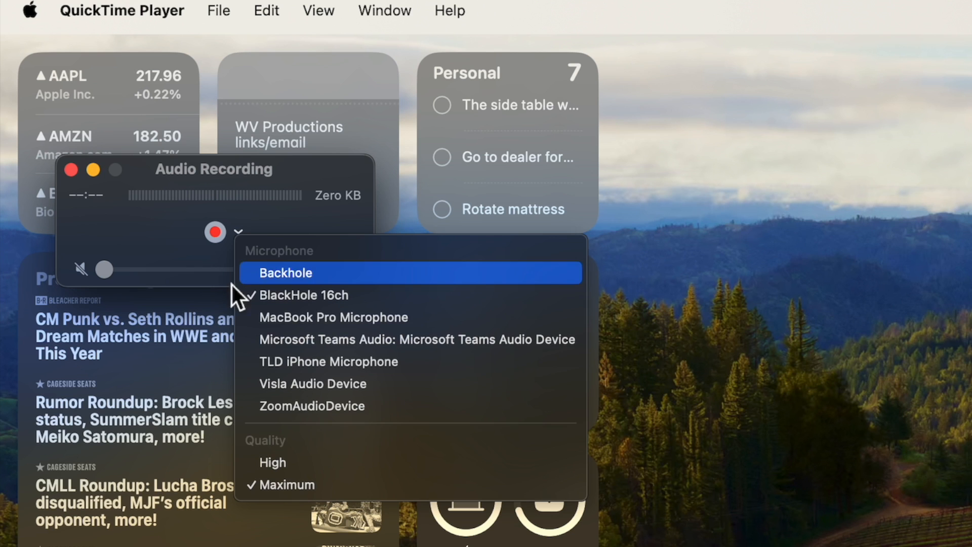
{"action": "left_click", "coordinate": [218, 10]}
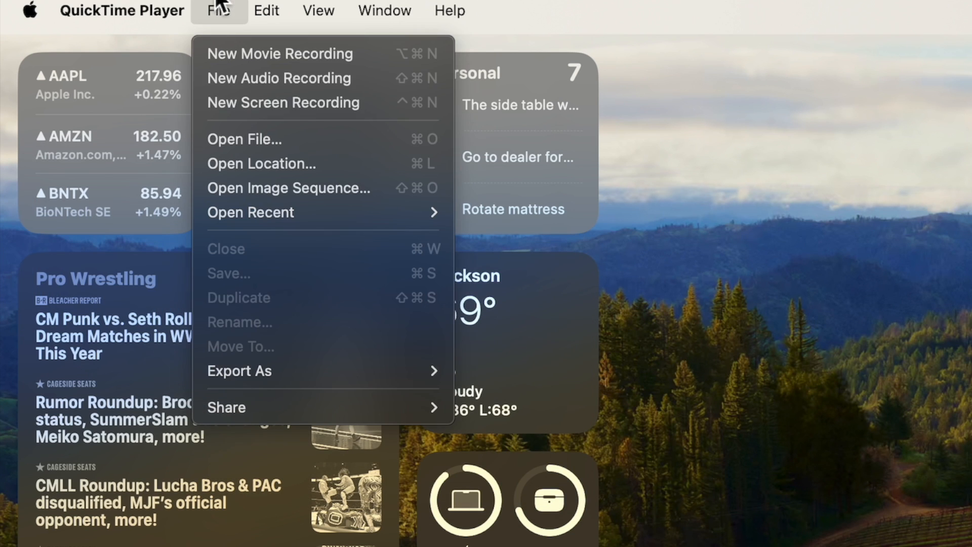
{"action": "mouse_move", "coordinate": [254, 103]}
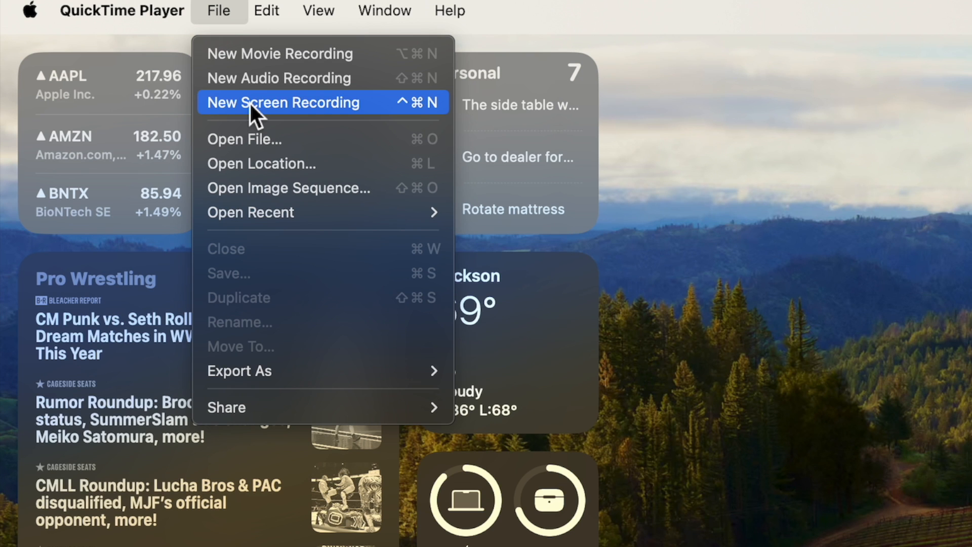
{"action": "mouse_move", "coordinate": [258, 143]}
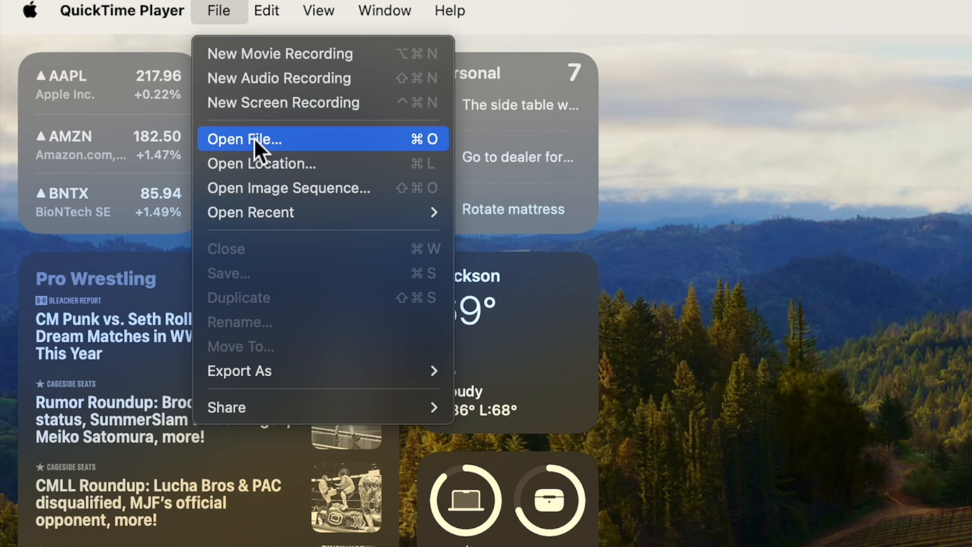
{"action": "mouse_move", "coordinate": [260, 163]}
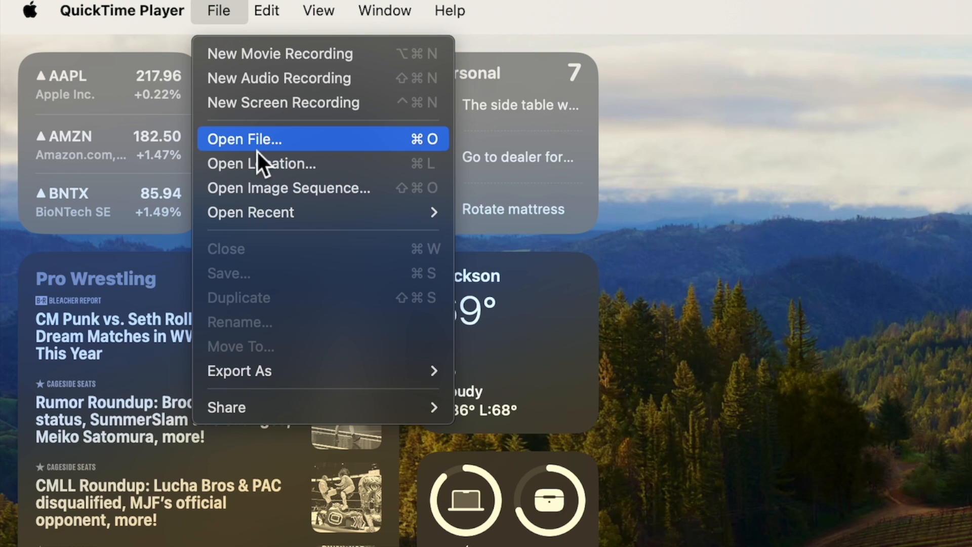
{"action": "mouse_move", "coordinate": [260, 196]}
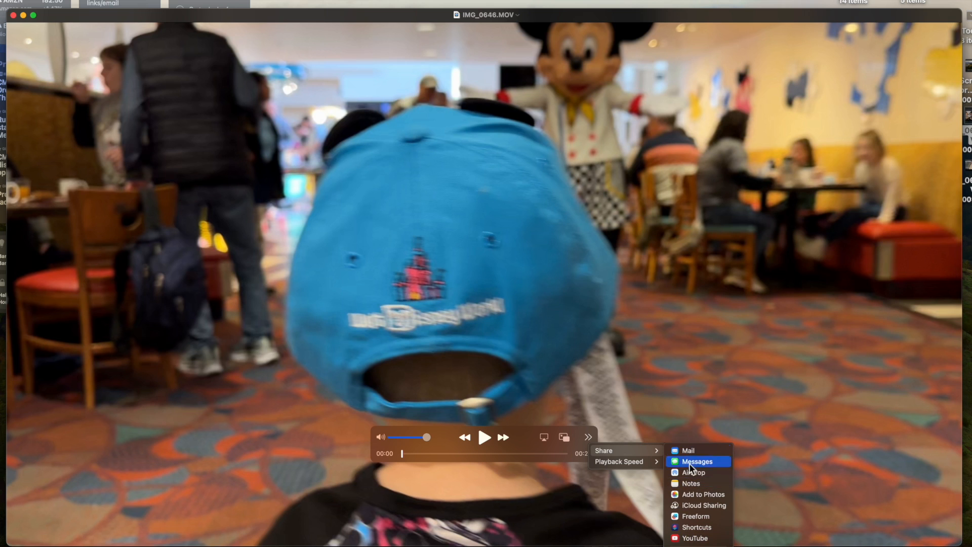
{"action": "mouse_move", "coordinate": [697, 506]}
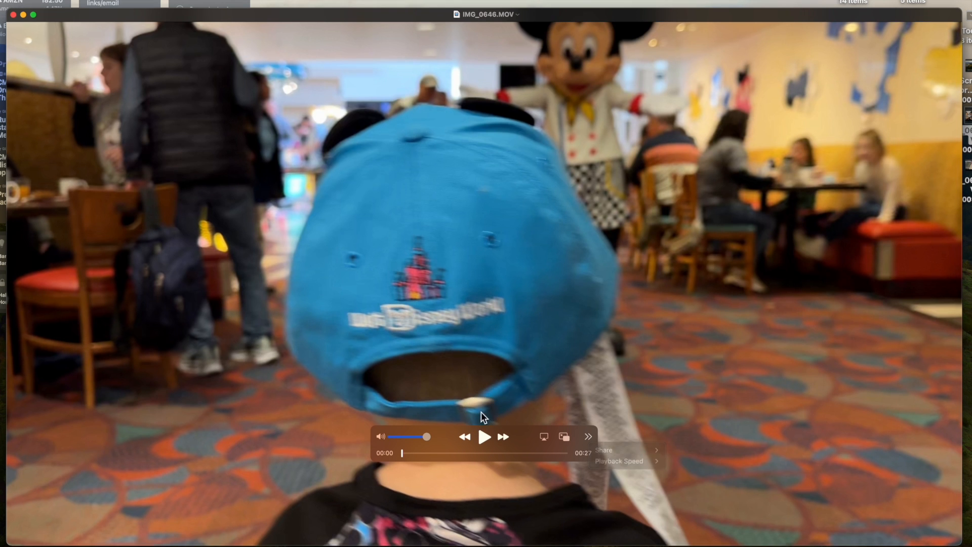
Play the opened IMG_0646.MOV clip for a few seconds, then pause it.
{"action": "left_click", "coordinate": [485, 437]}
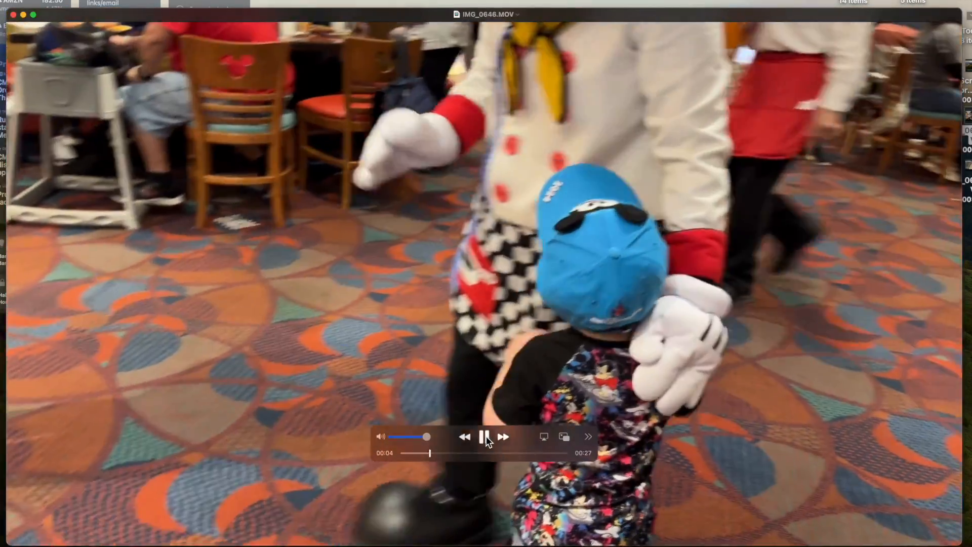
{"action": "left_click", "coordinate": [114, 18]}
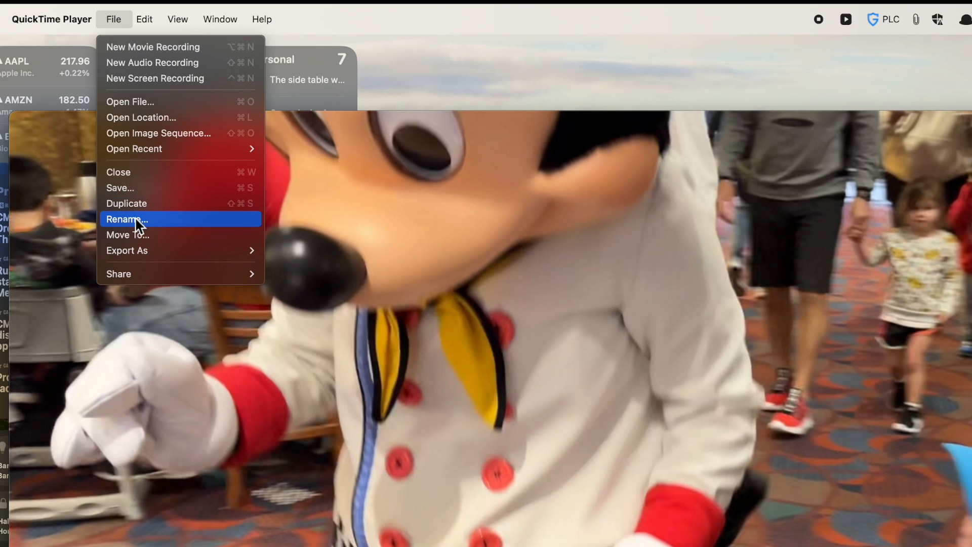
{"action": "mouse_move", "coordinate": [137, 196]}
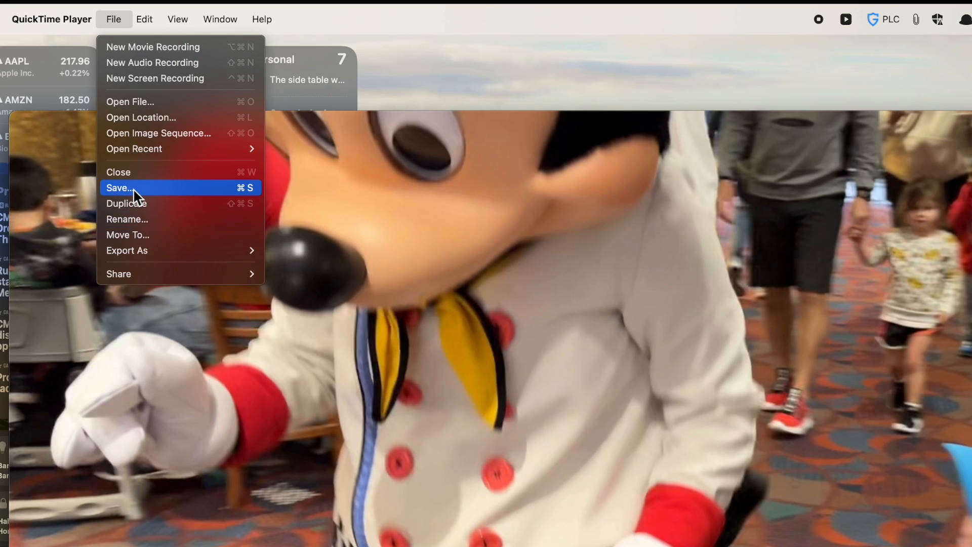
{"action": "mouse_move", "coordinate": [135, 203]}
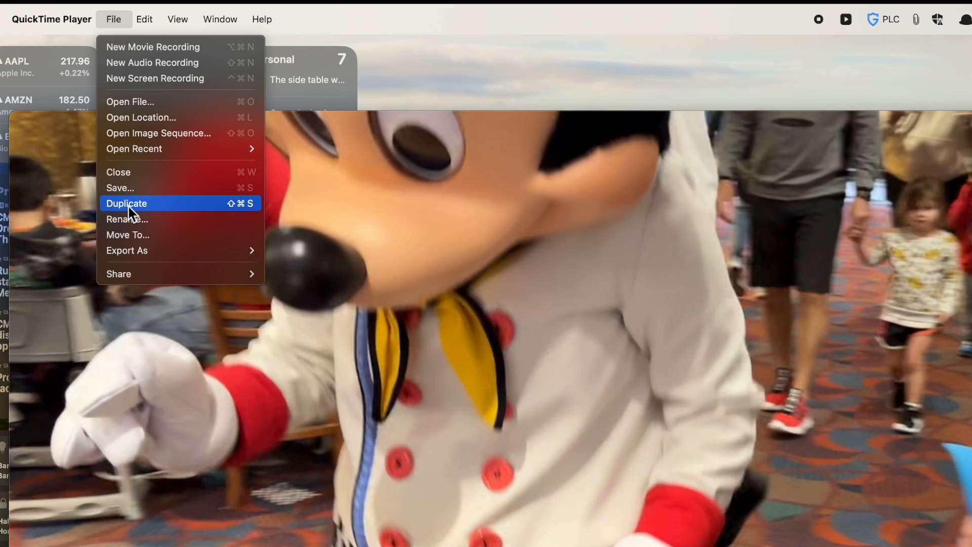
{"action": "mouse_move", "coordinate": [128, 219]}
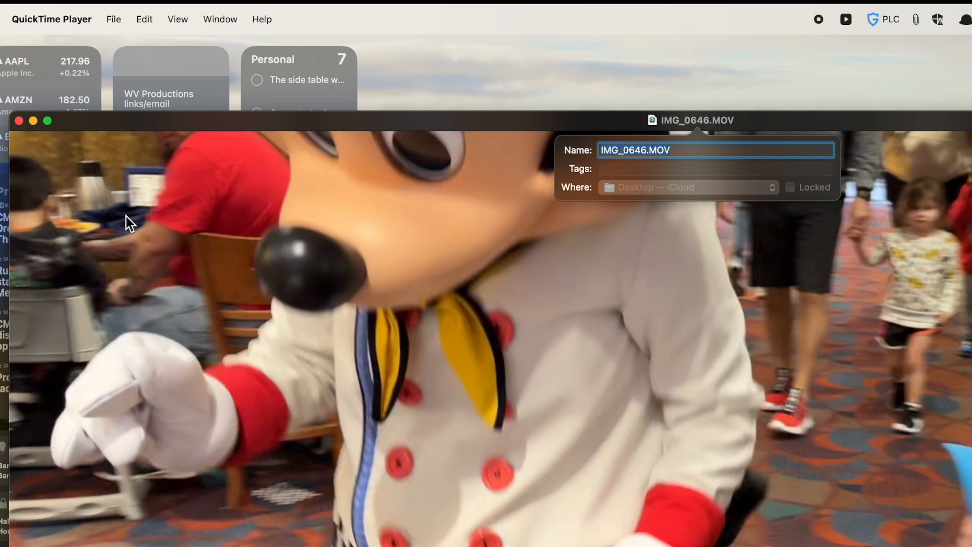
Rename the clip 'Disney 2023' and browse the Export As and Share choices.
{"action": "type", "text": "Disney"}
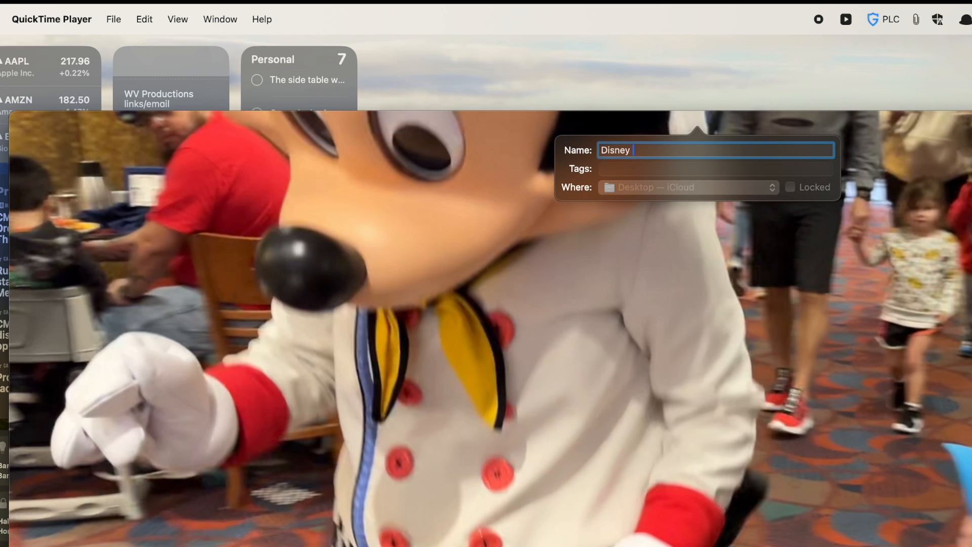
{"action": "type", "text": "2023"}
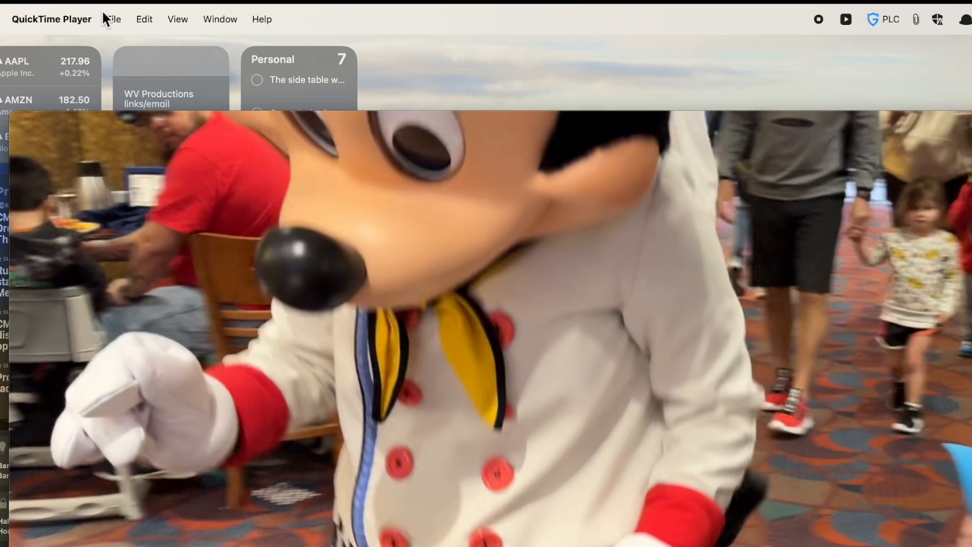
{"action": "left_click", "coordinate": [113, 20]}
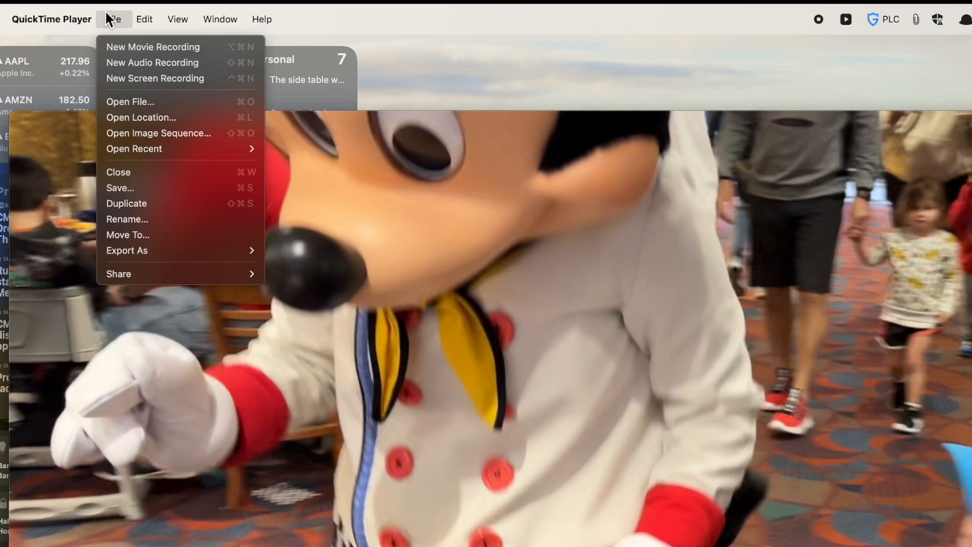
{"action": "mouse_move", "coordinate": [127, 251]}
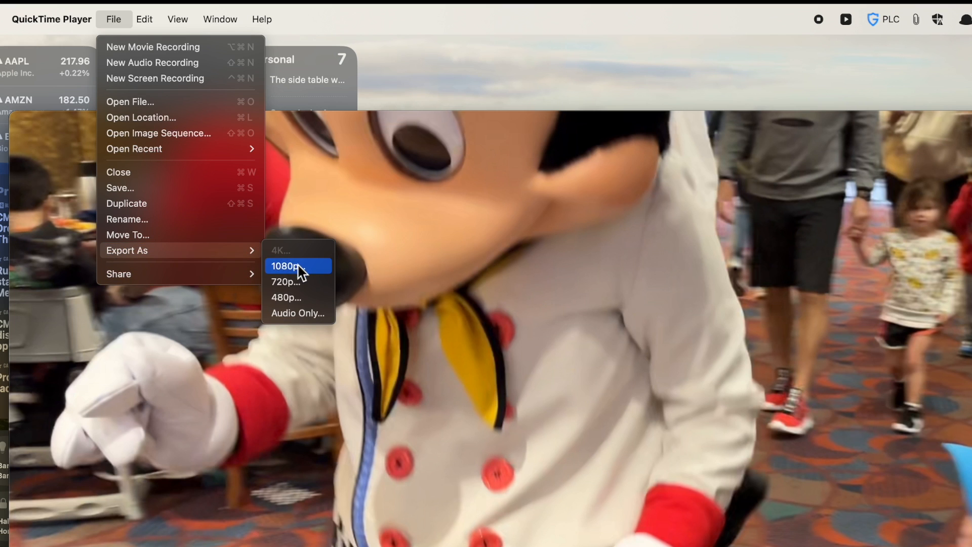
{"action": "mouse_move", "coordinate": [297, 313]}
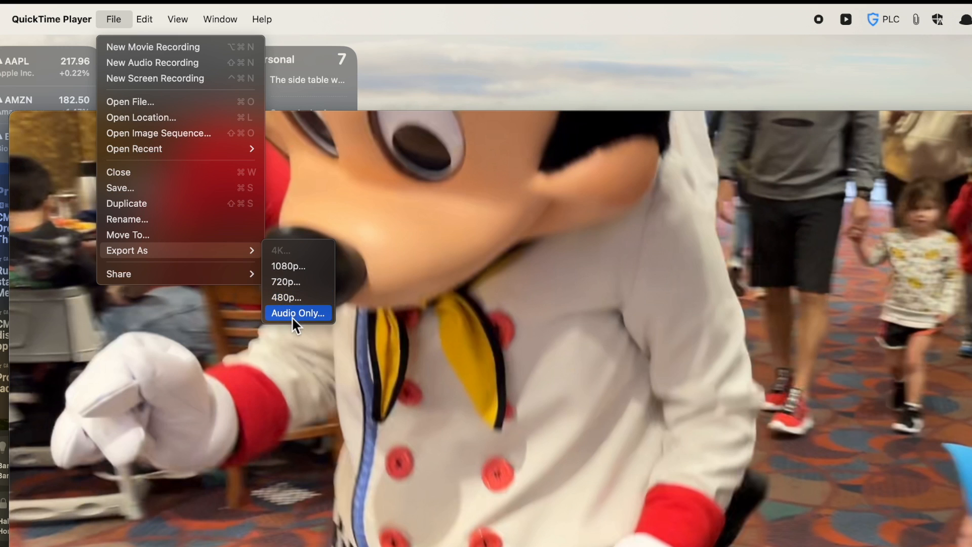
{"action": "mouse_move", "coordinate": [253, 286]}
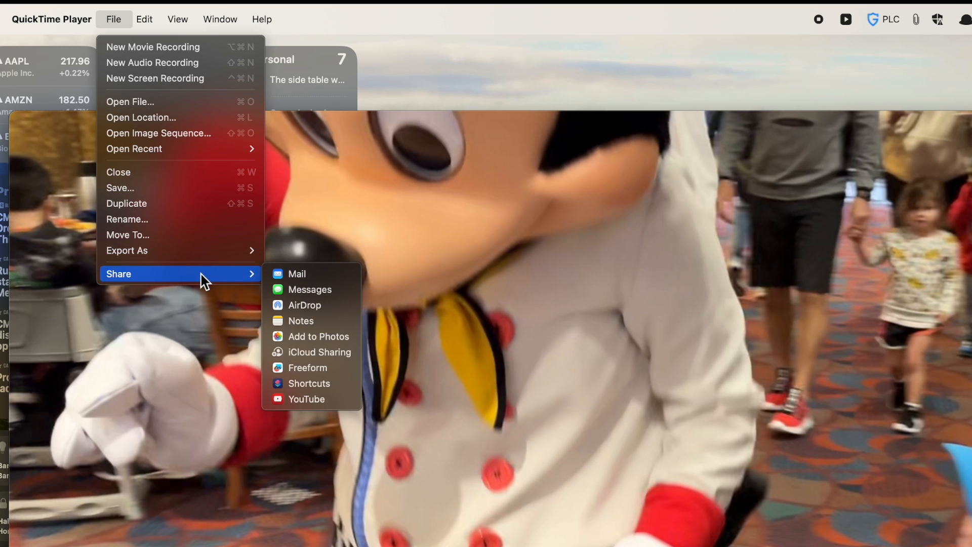
{"action": "left_click", "coordinate": [144, 19]}
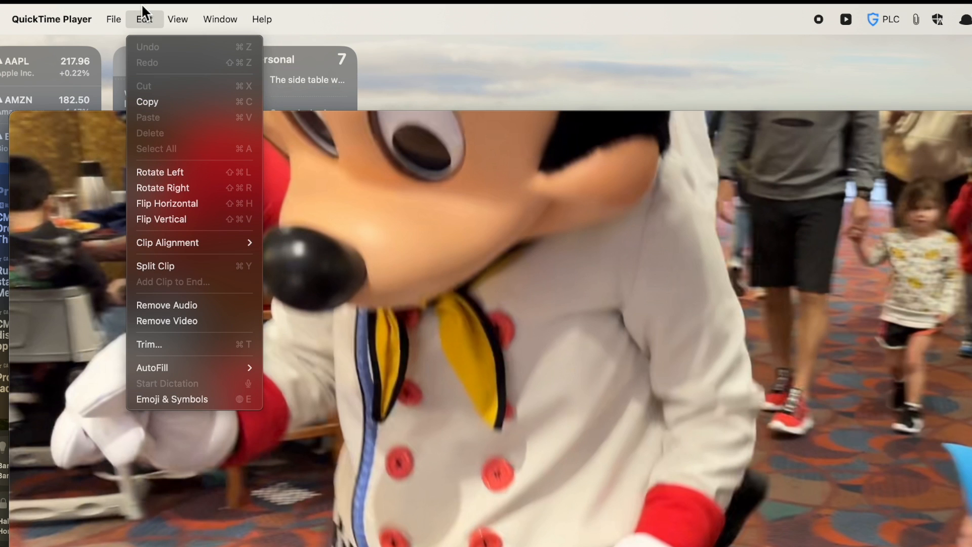
{"action": "mouse_move", "coordinate": [178, 174]}
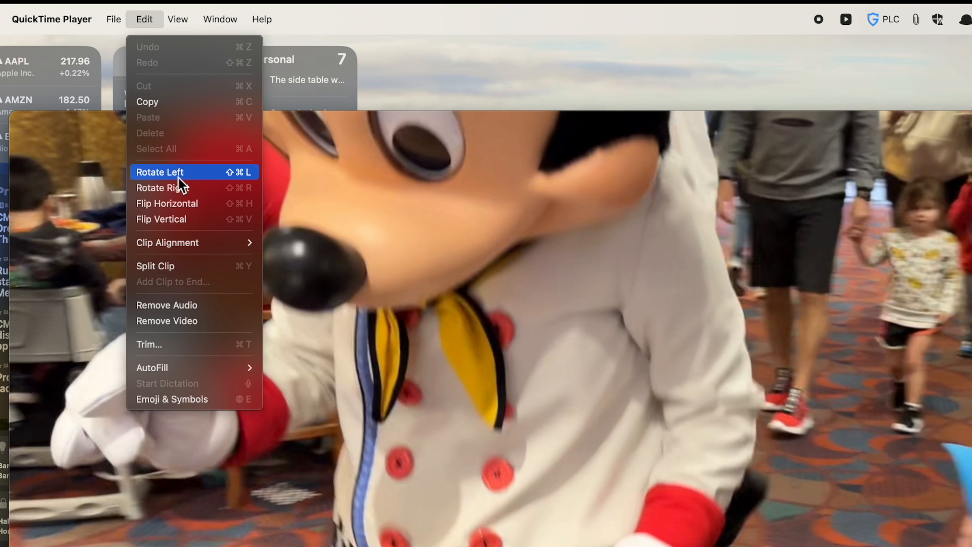
{"action": "mouse_move", "coordinate": [171, 188]}
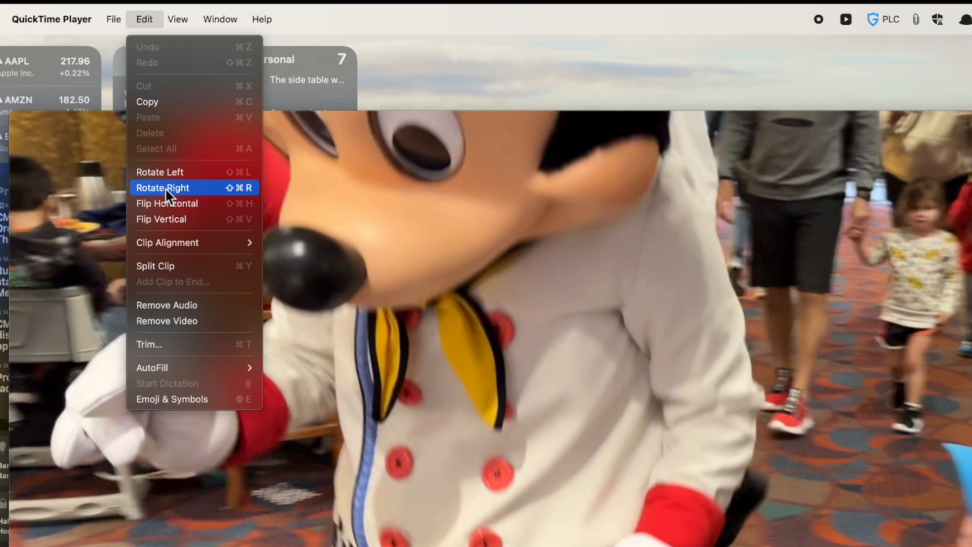
{"action": "mouse_move", "coordinate": [164, 176]}
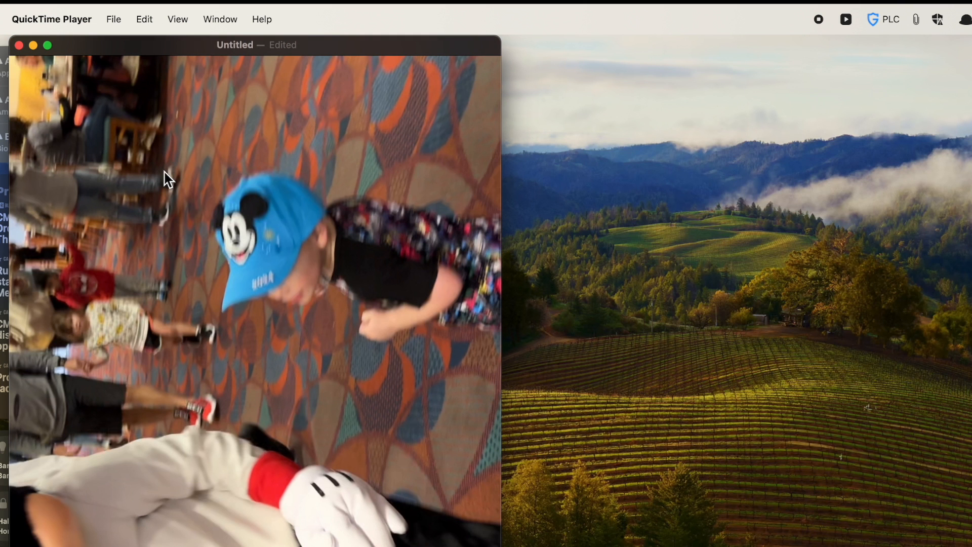
{"action": "left_click", "coordinate": [143, 19]}
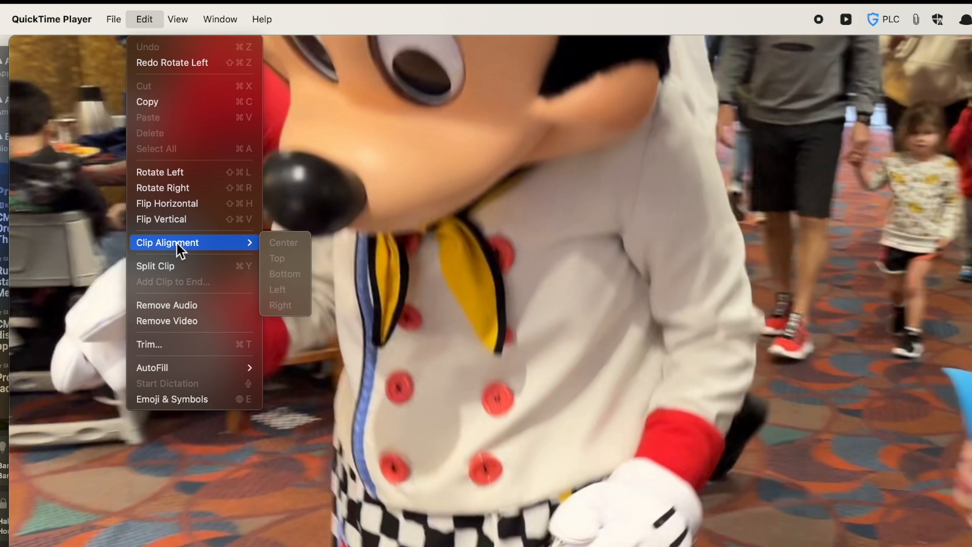
{"action": "mouse_move", "coordinate": [170, 266]}
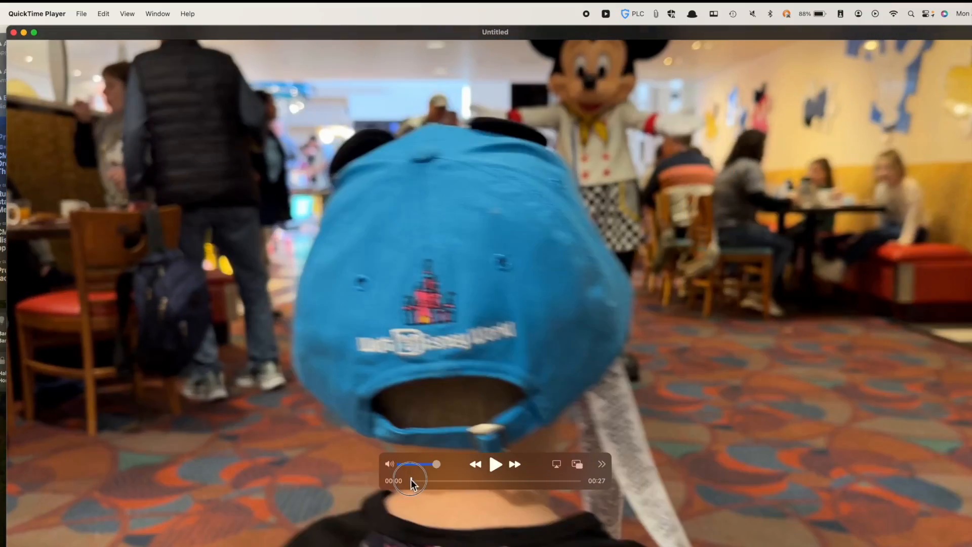
Scrub the Mickey clip's playhead to its end, back to about 00:25, and reach the Edit commands.
{"action": "left_click_drag", "start_coordinate": [438, 481], "coordinate": [575, 481]}
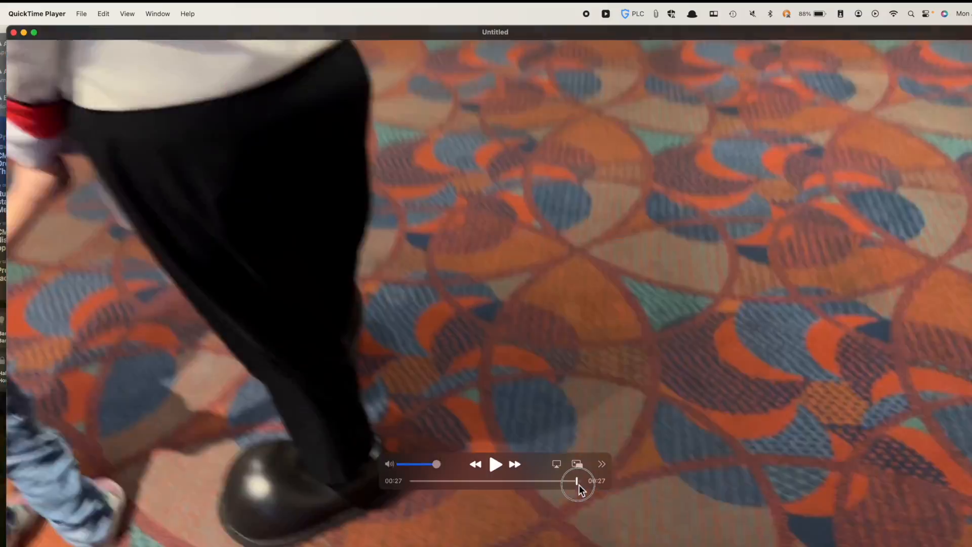
{"action": "left_click_drag", "start_coordinate": [577, 482], "coordinate": [567, 482]}
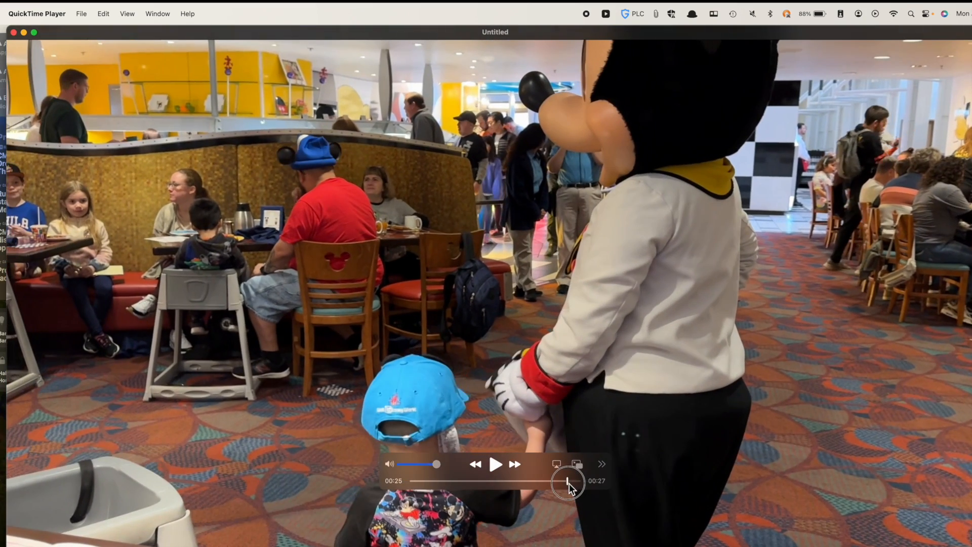
{"action": "left_click", "coordinate": [103, 13]}
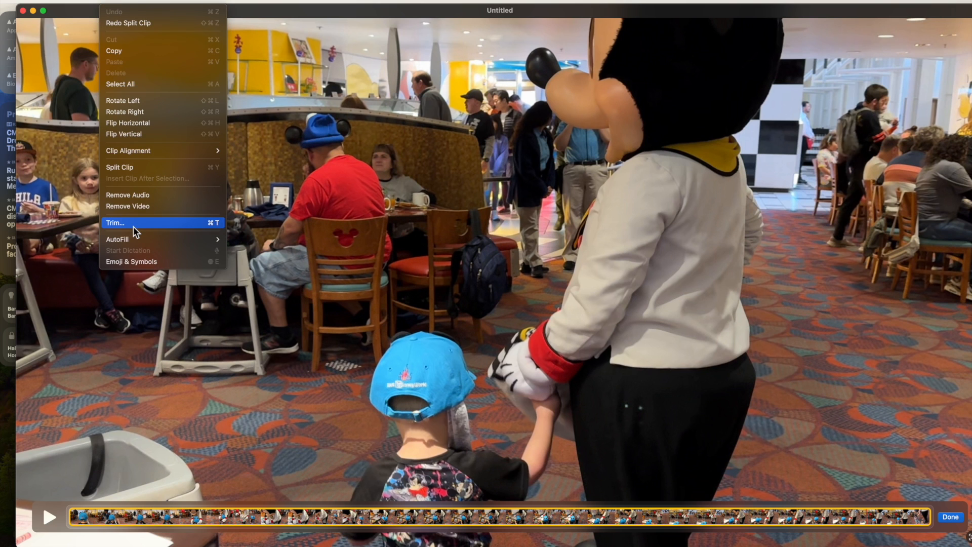
Trim the Mickey clip to its chosen middle range and mark editing Done.
{"action": "left_click", "coordinate": [115, 223]}
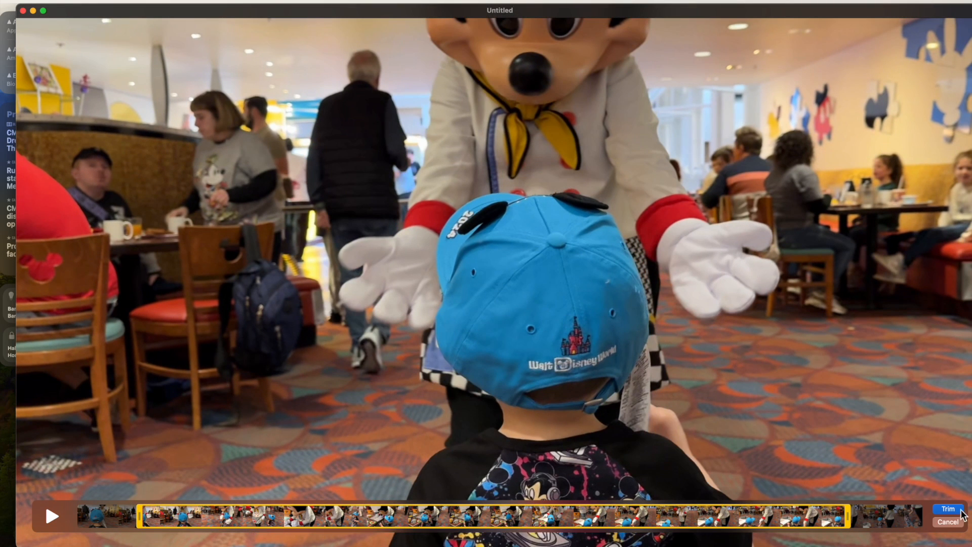
{"action": "left_click", "coordinate": [948, 508]}
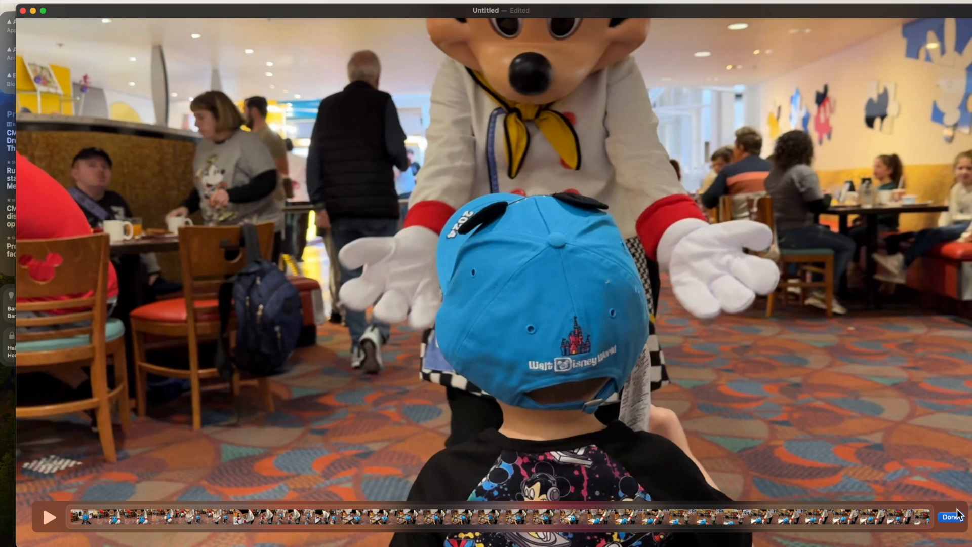
{"action": "left_click", "coordinate": [173, 18]}
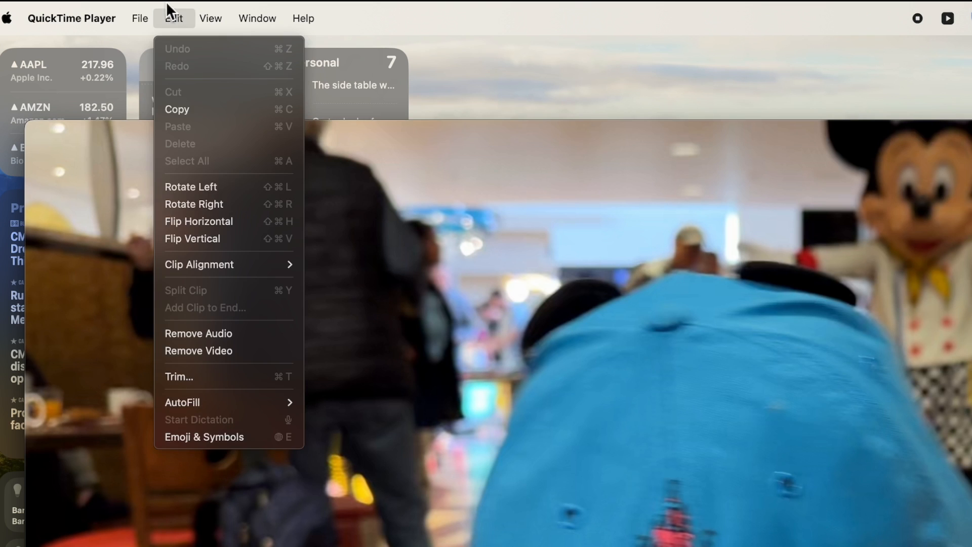
{"action": "mouse_move", "coordinate": [230, 368]}
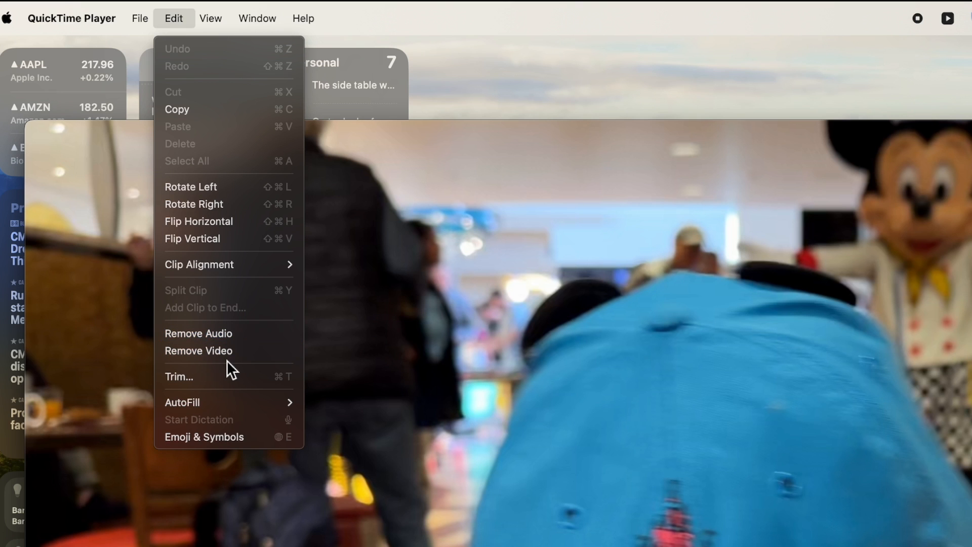
{"action": "mouse_move", "coordinate": [228, 351]}
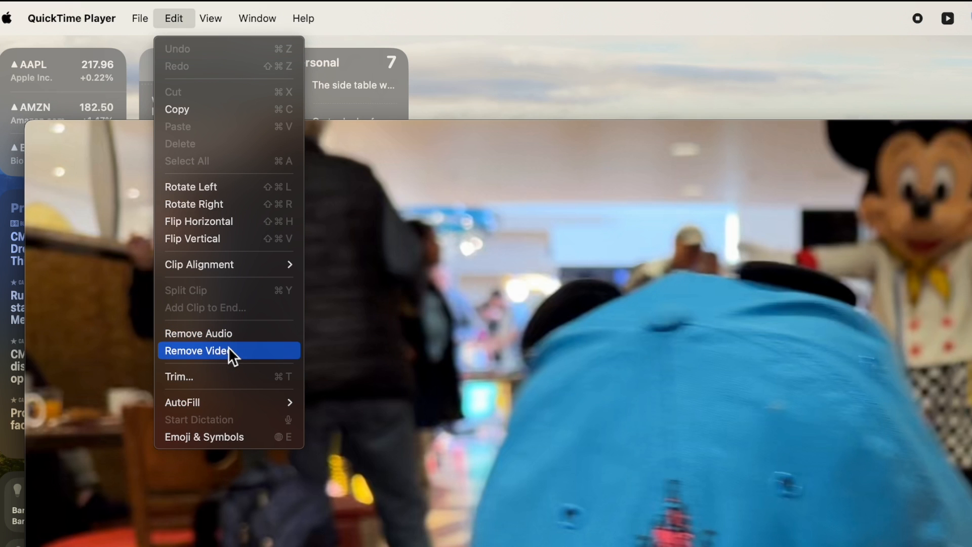
{"action": "left_click", "coordinate": [211, 18]}
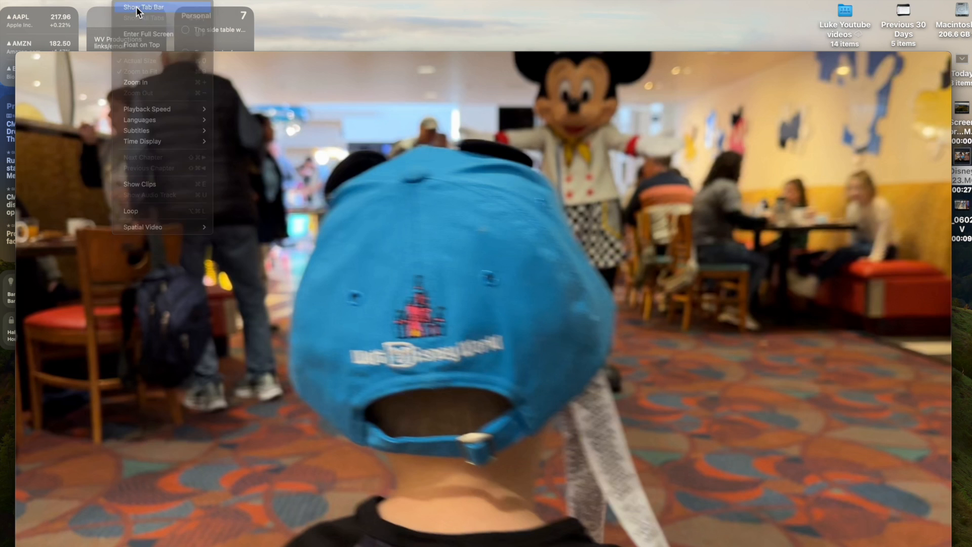
Show the tab bar and open IMG_0602.MOV, the playground slide clip, from the Desktop.
{"action": "left_click", "coordinate": [142, 7]}
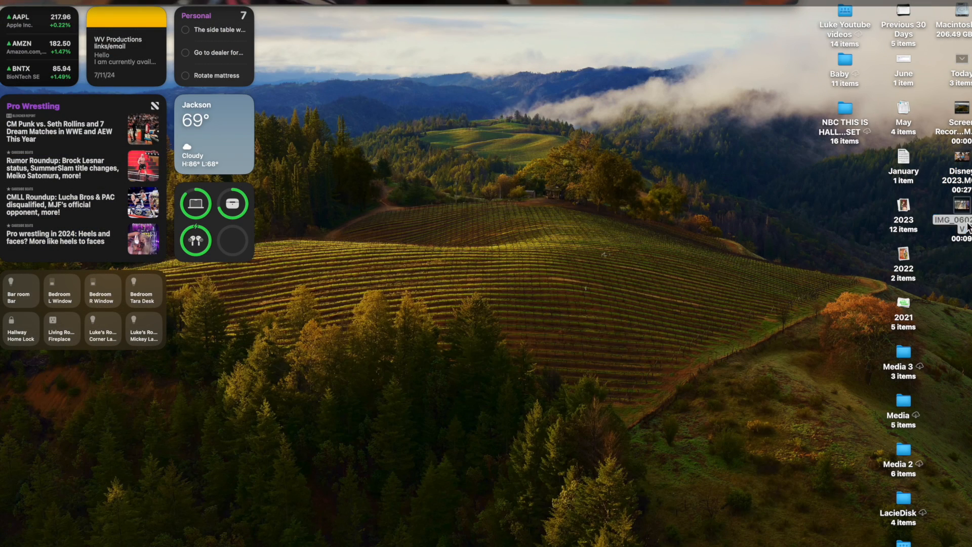
{"action": "double_click", "coordinate": [955, 220]}
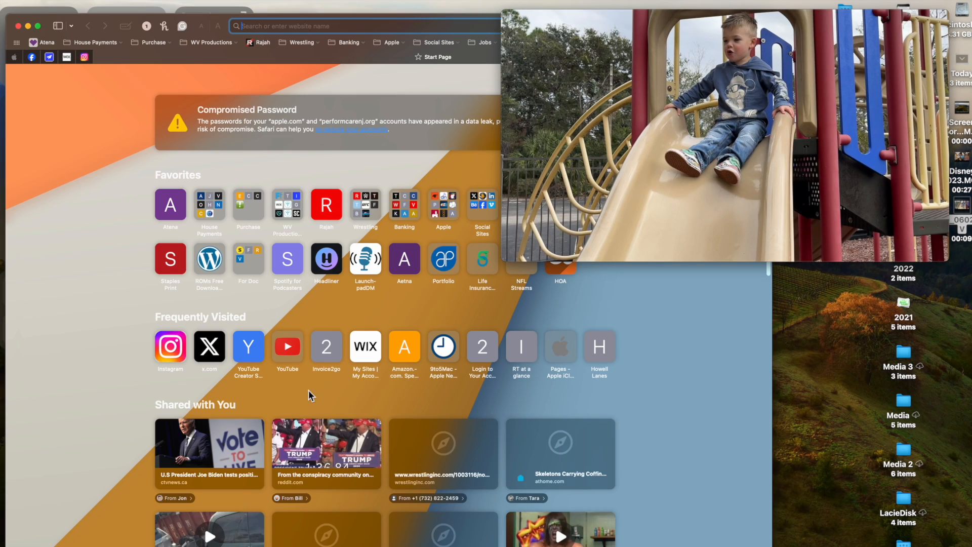
{"action": "mouse_move", "coordinate": [278, 42]}
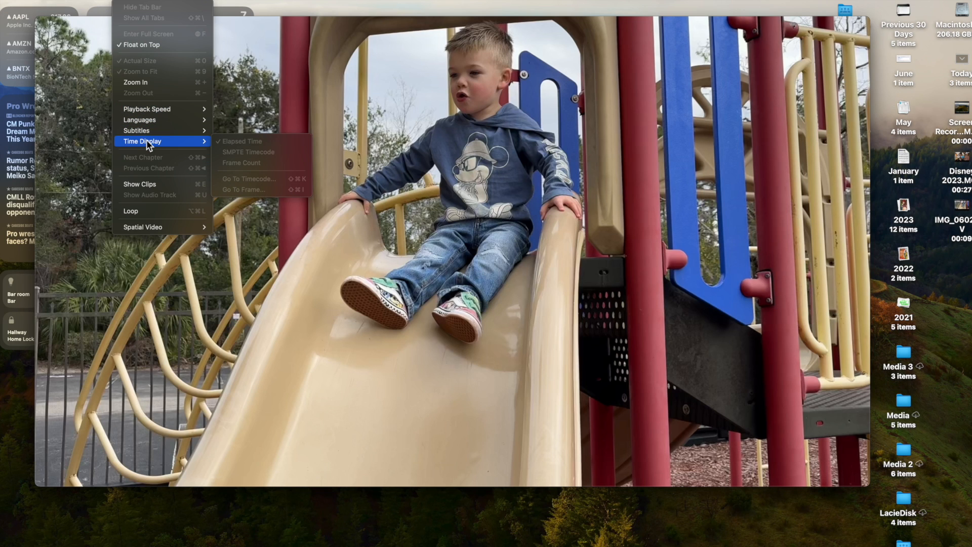
{"action": "mouse_move", "coordinate": [147, 189]}
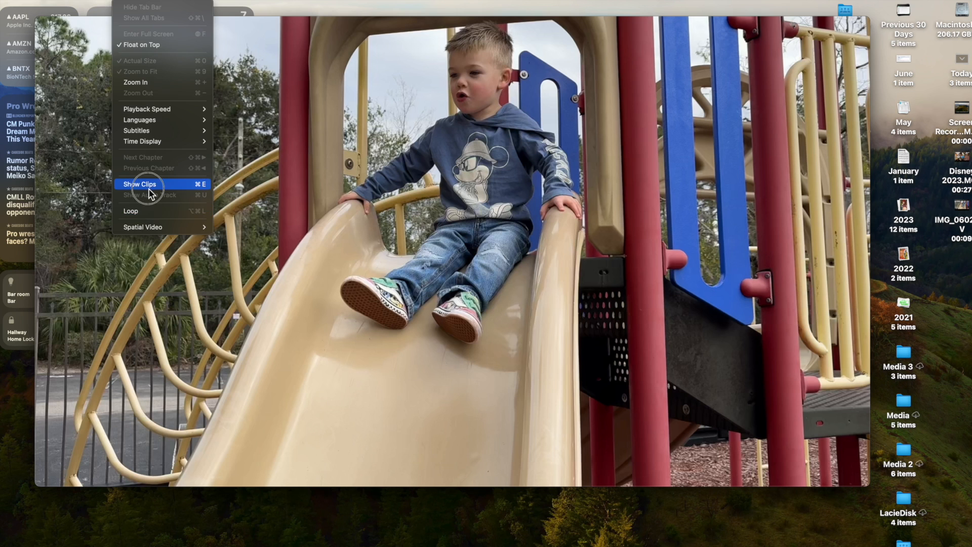
Set the playground clip to Loop via the View menu and start it playing.
{"action": "left_click", "coordinate": [140, 183]}
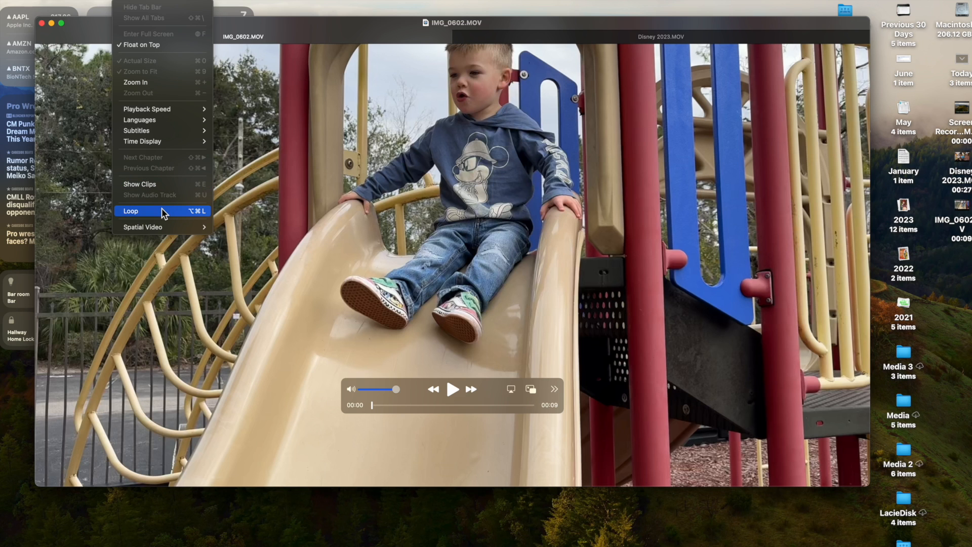
{"action": "left_click", "coordinate": [130, 211]}
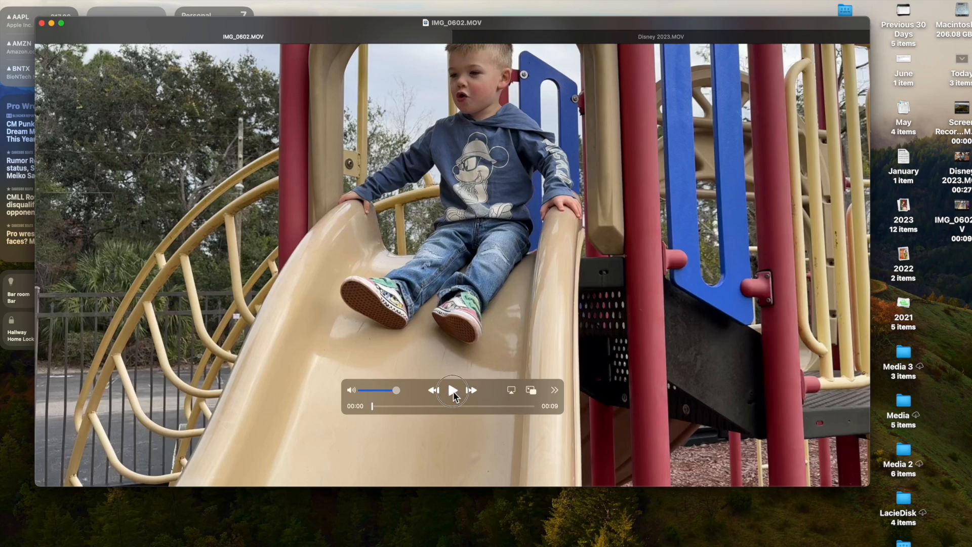
{"action": "left_click", "coordinate": [452, 390]}
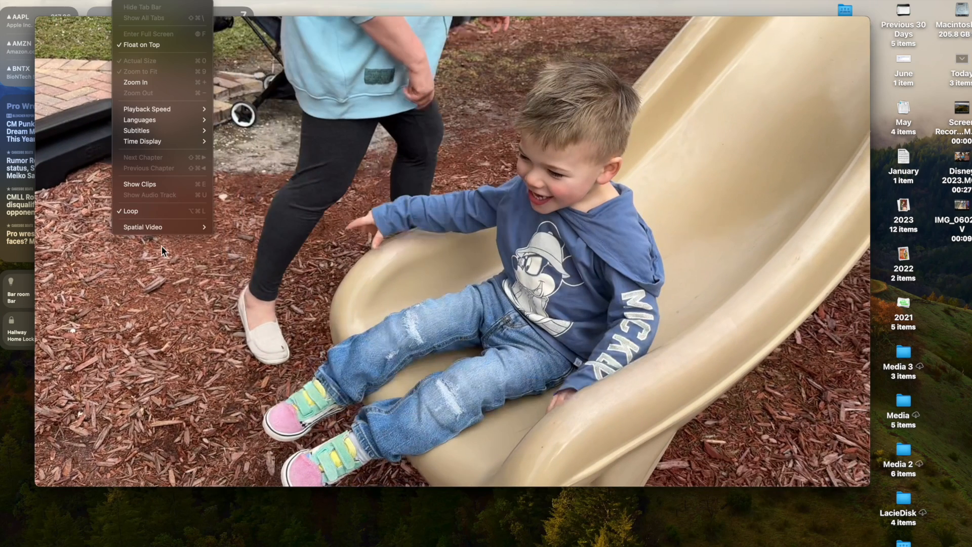
{"action": "mouse_move", "coordinate": [143, 227]}
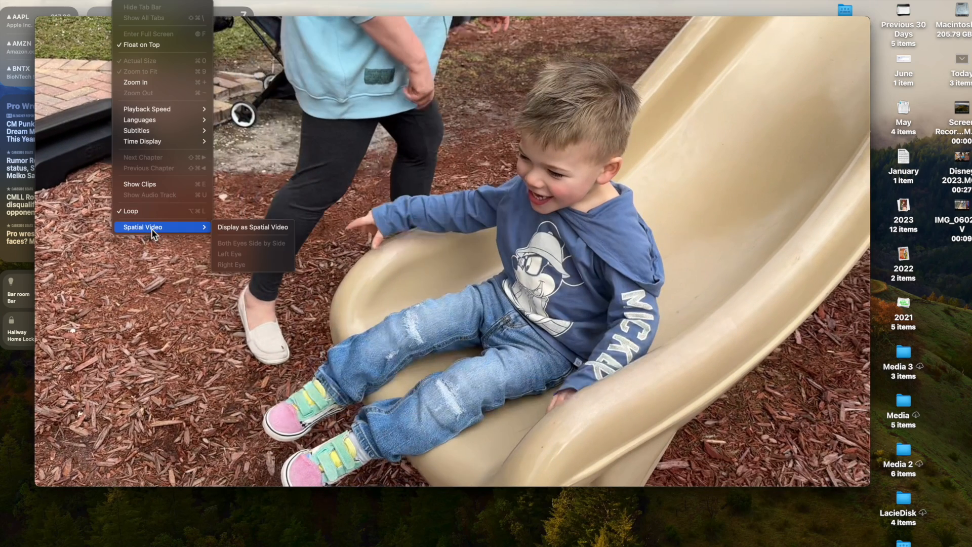
{"action": "mouse_move", "coordinate": [253, 226]}
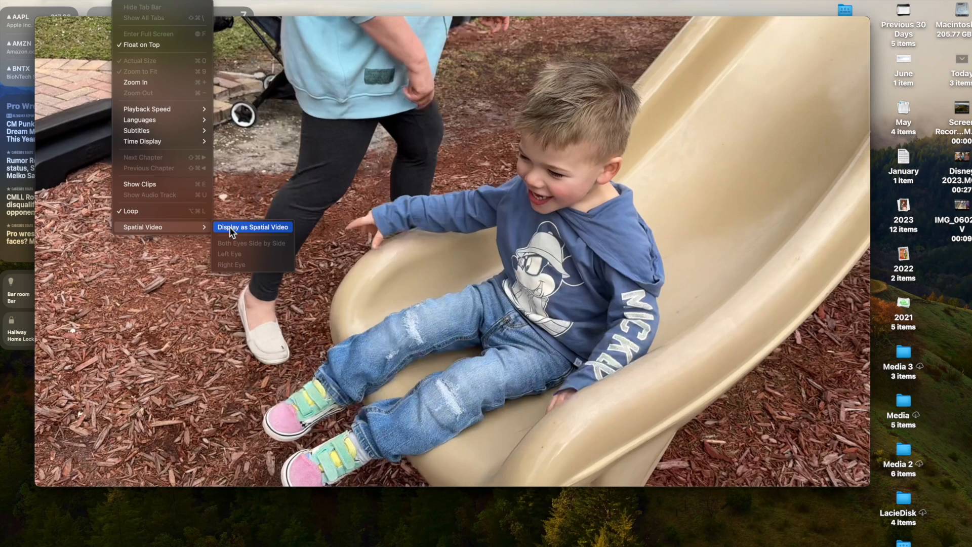
Display the clip as spatial video, switch to right-eye view, and bring up the Window options.
{"action": "left_click", "coordinate": [251, 243]}
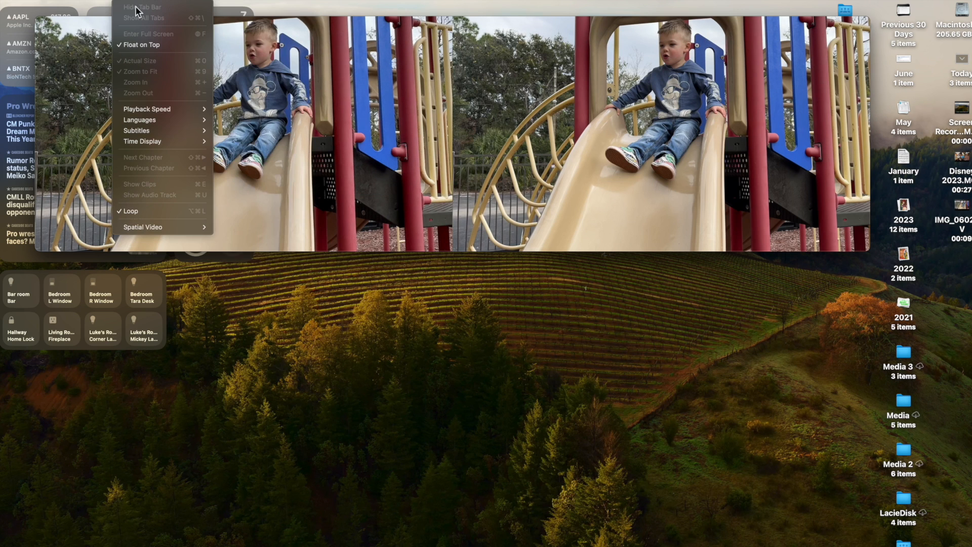
{"action": "mouse_move", "coordinate": [142, 226]}
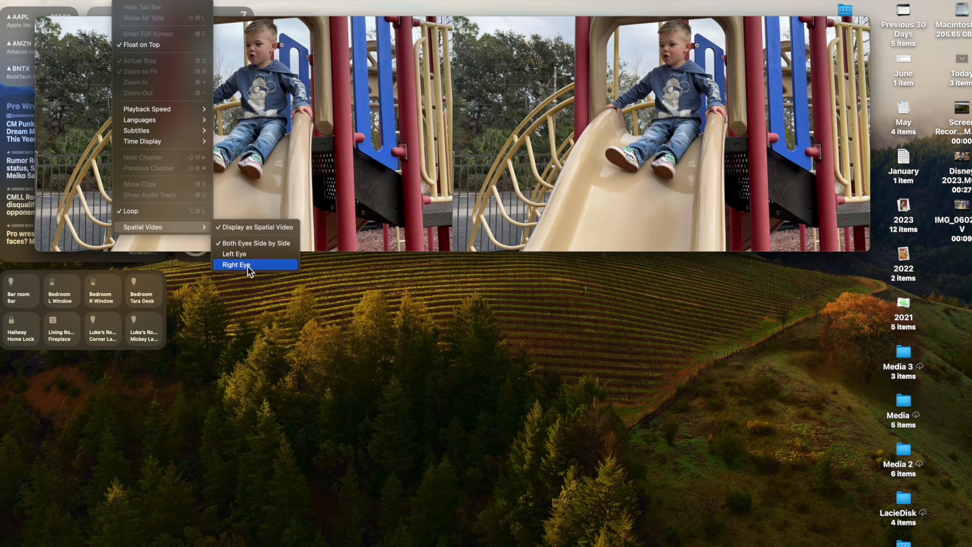
{"action": "left_click", "coordinate": [235, 264]}
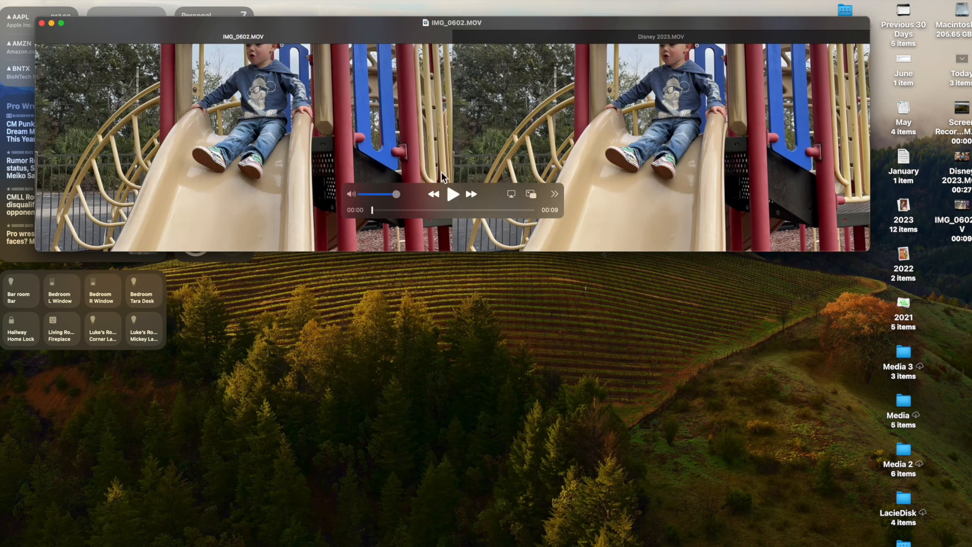
{"action": "left_click", "coordinate": [454, 195]}
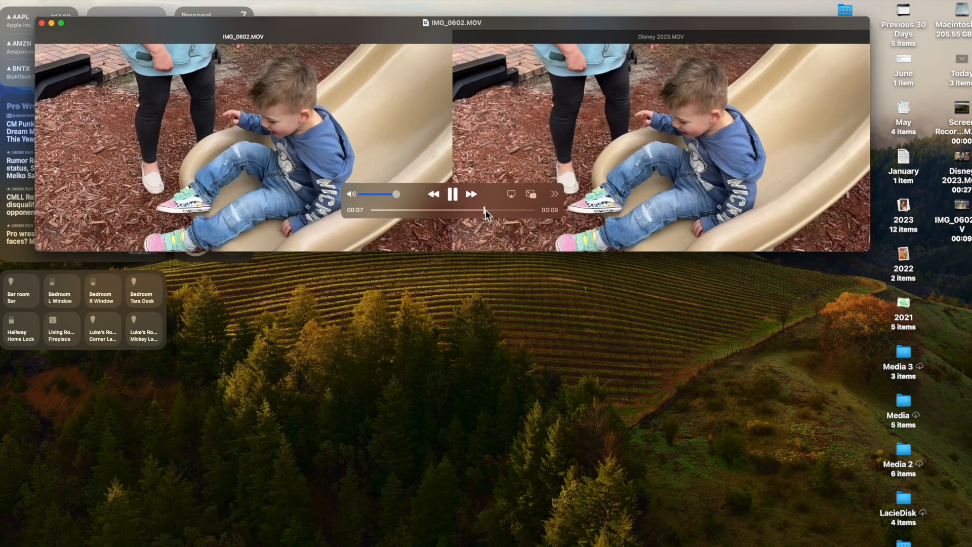
{"action": "left_click", "coordinate": [452, 195]}
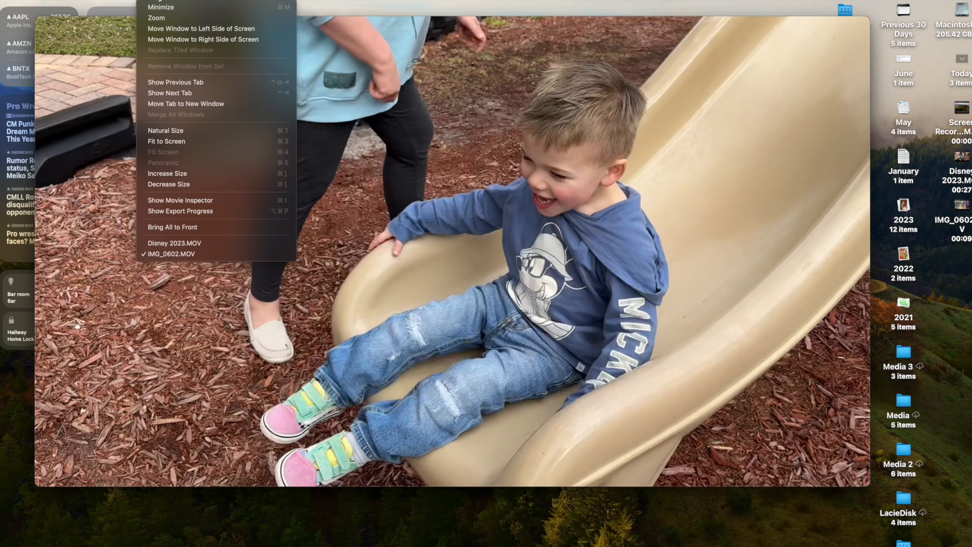
Switch from the slide clips to the country club wedding movie window.
{"action": "left_click", "coordinate": [205, 208]}
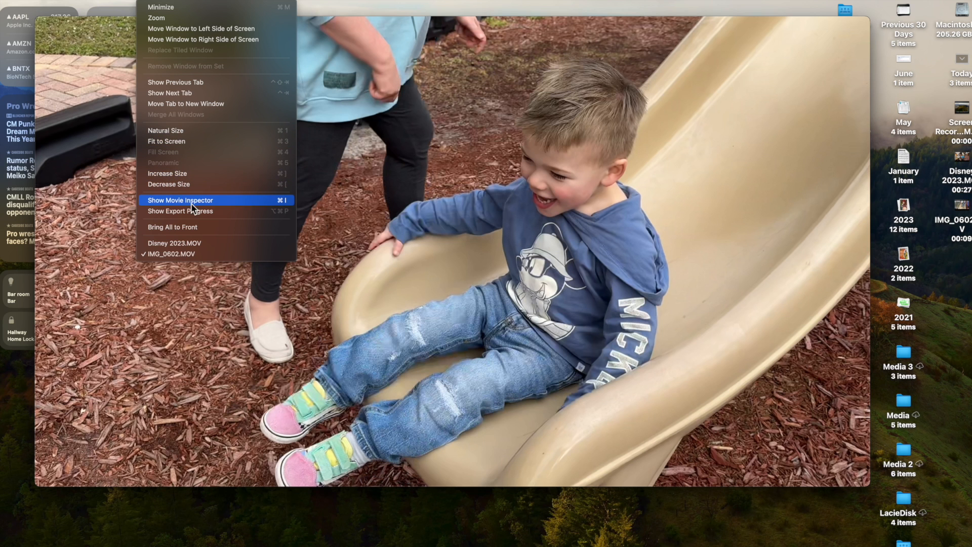
{"action": "mouse_move", "coordinate": [180, 130]}
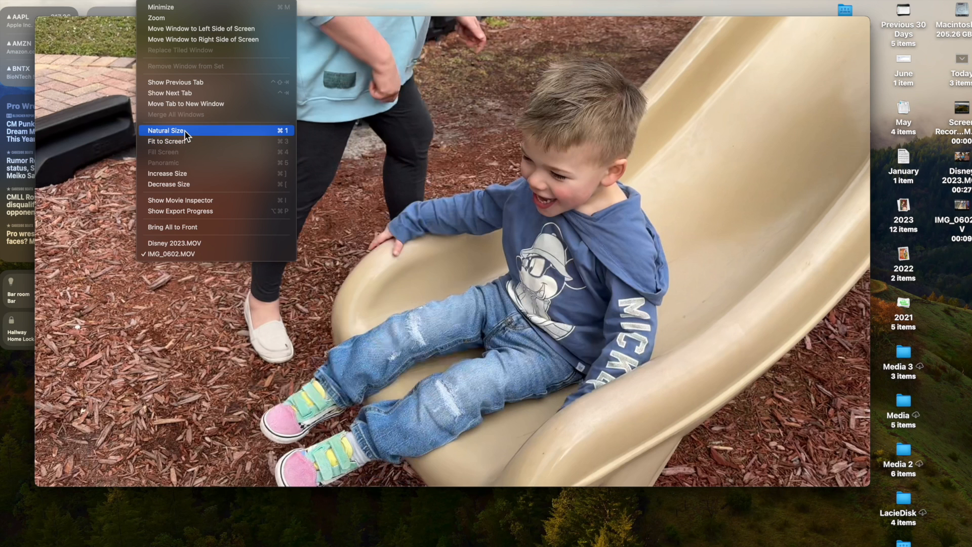
{"action": "mouse_move", "coordinate": [208, 199]}
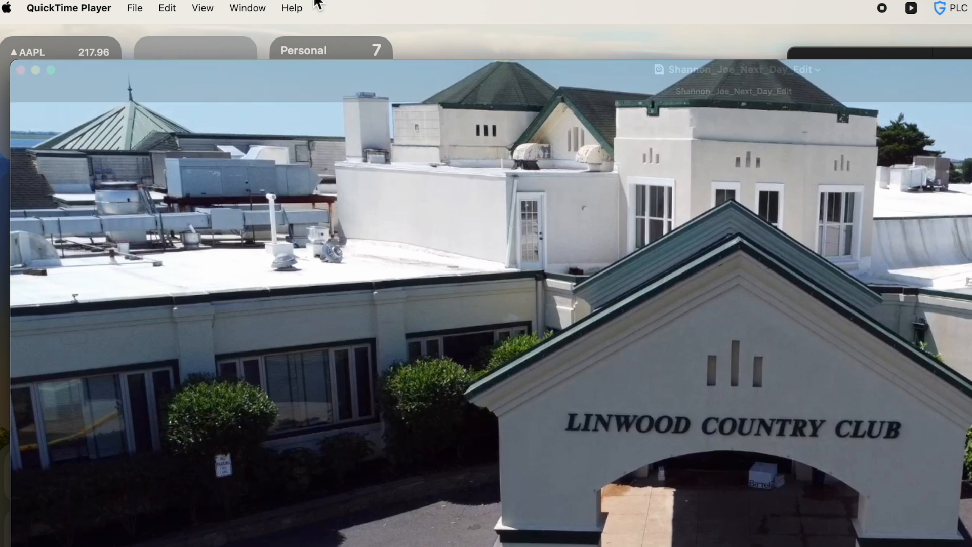
Choose Edit > Add Clip to End to get the Mike_Brittany_6_1_24 clip chooser.
{"action": "left_click", "coordinate": [167, 8]}
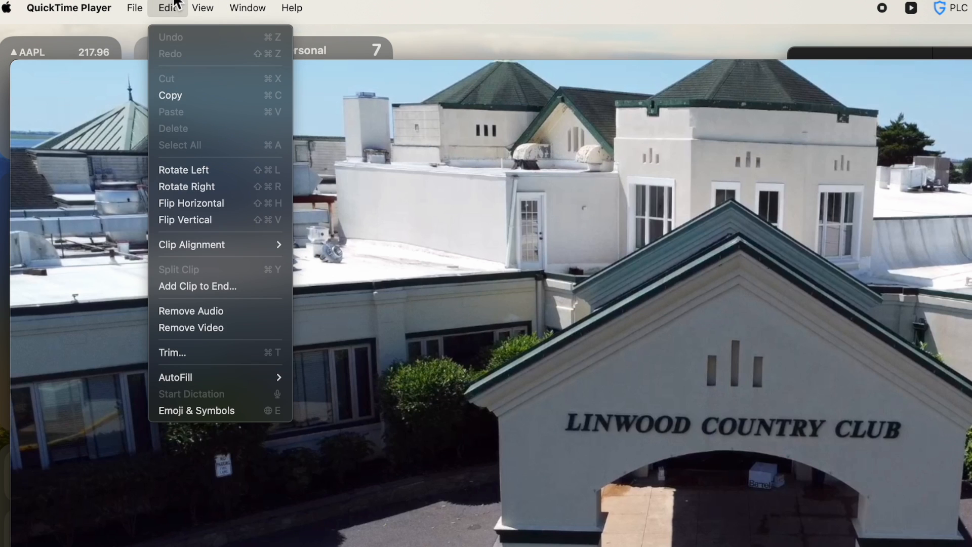
{"action": "mouse_move", "coordinate": [196, 285]}
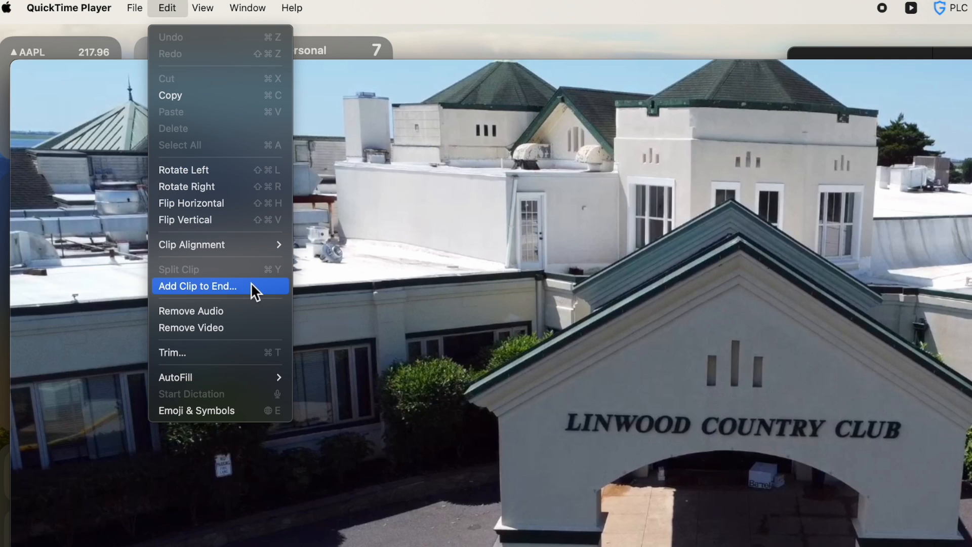
{"action": "mouse_move", "coordinate": [432, 476]}
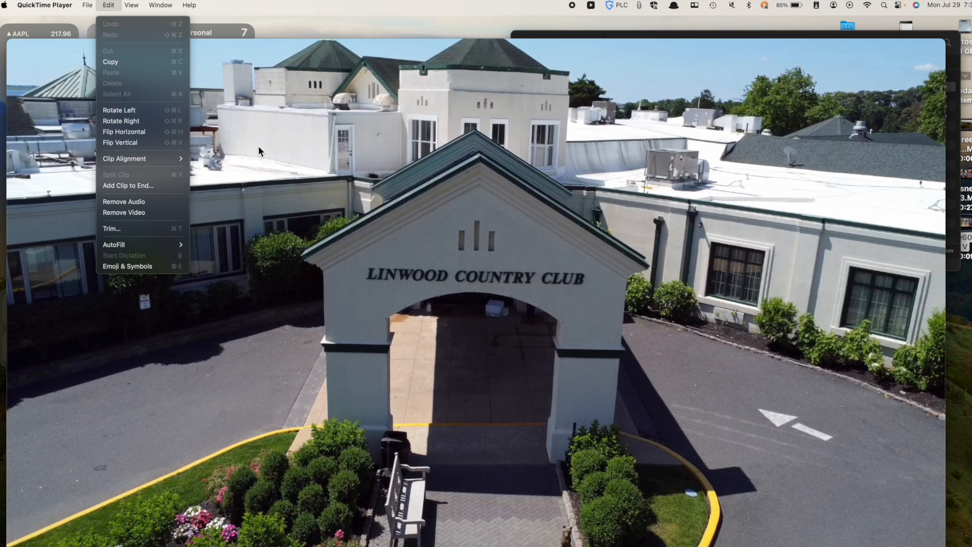
{"action": "mouse_move", "coordinate": [353, 255]}
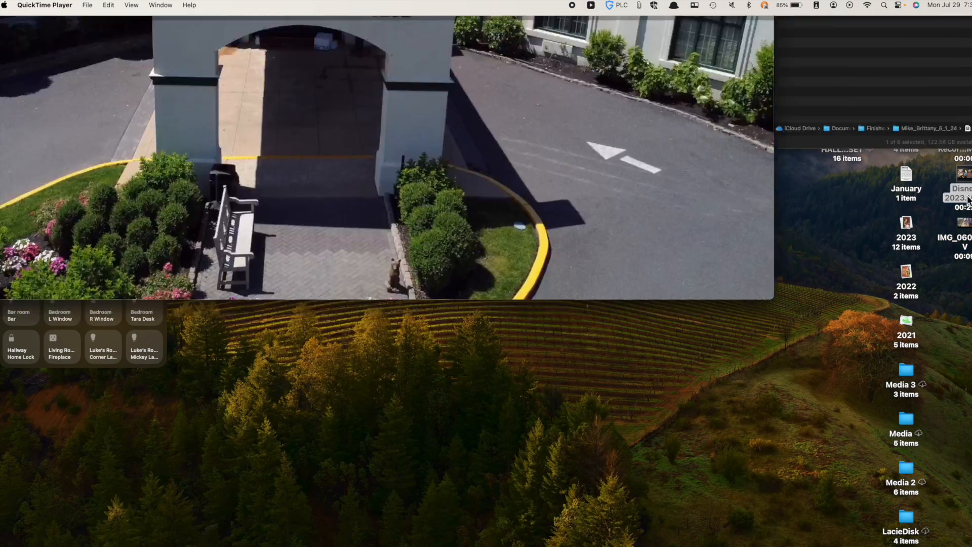
{"action": "left_click", "coordinate": [108, 5]}
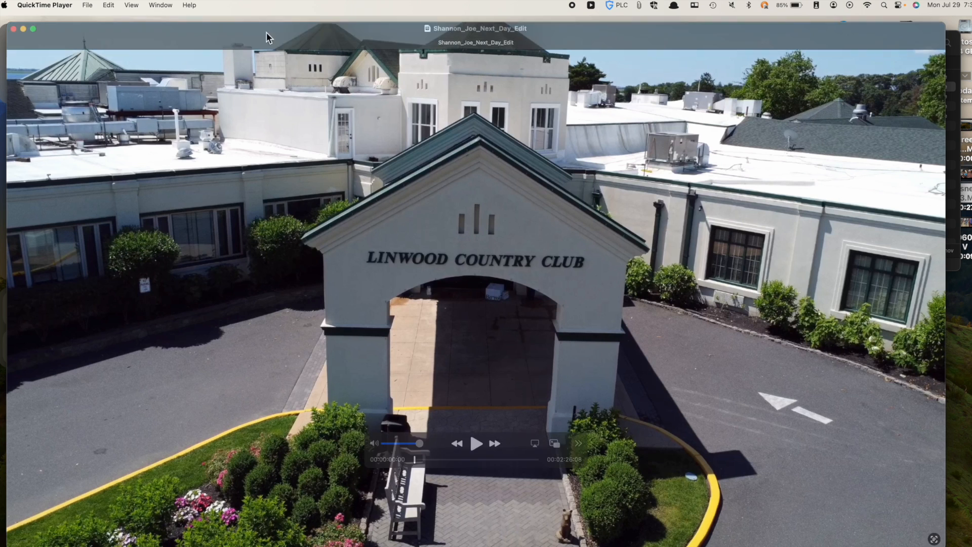
{"action": "left_click", "coordinate": [108, 5]}
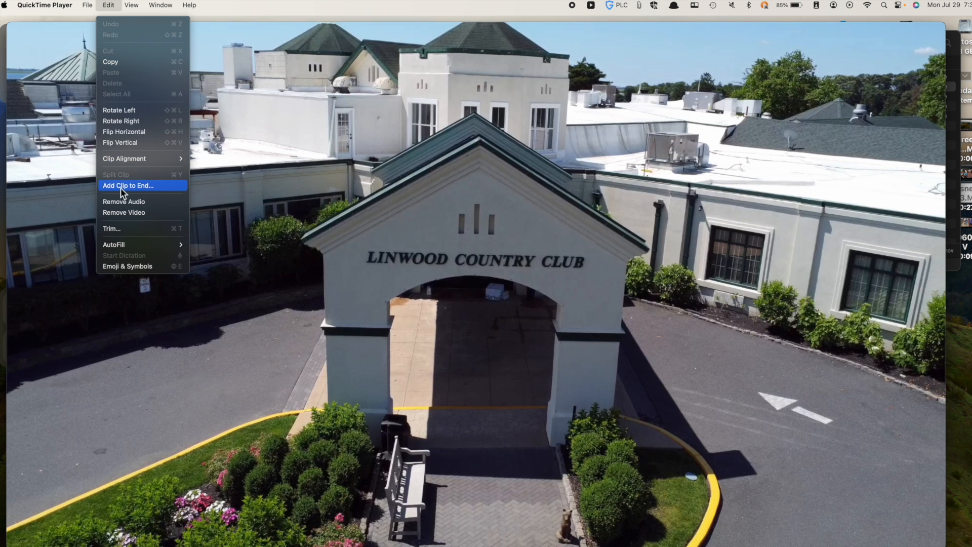
{"action": "left_click", "coordinate": [127, 186]}
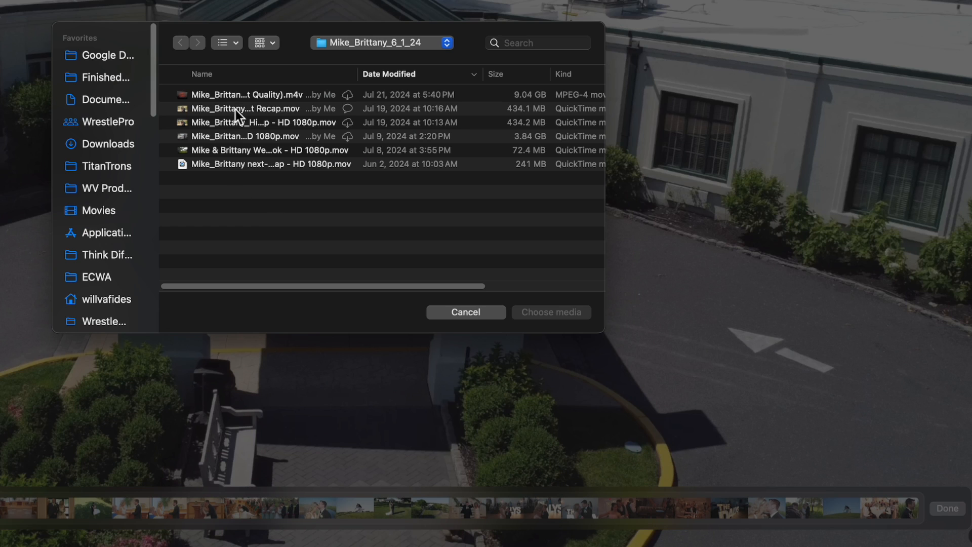
Pick the second wedding clip in the chooser to append it, yielding an untitled edited movie.
{"action": "left_click", "coordinate": [271, 164]}
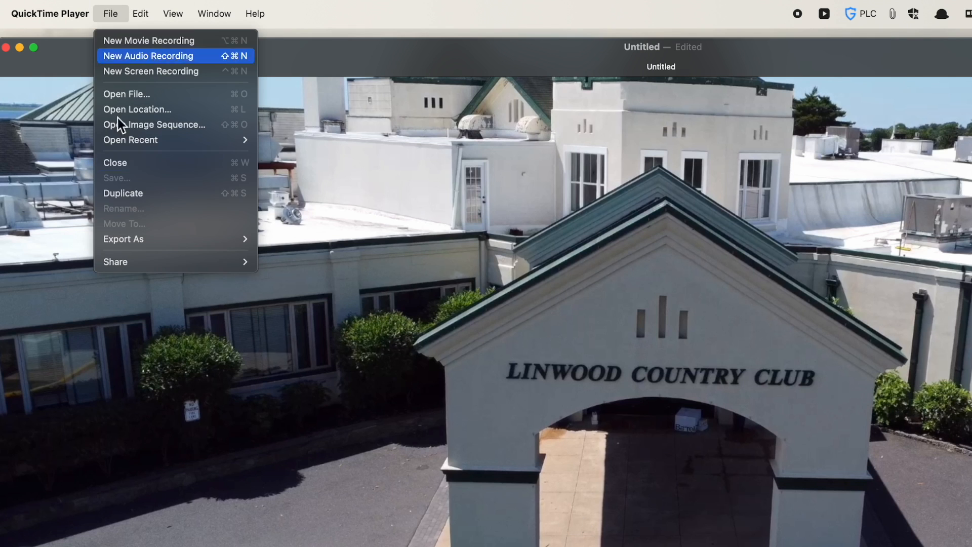
{"action": "mouse_move", "coordinate": [123, 192]}
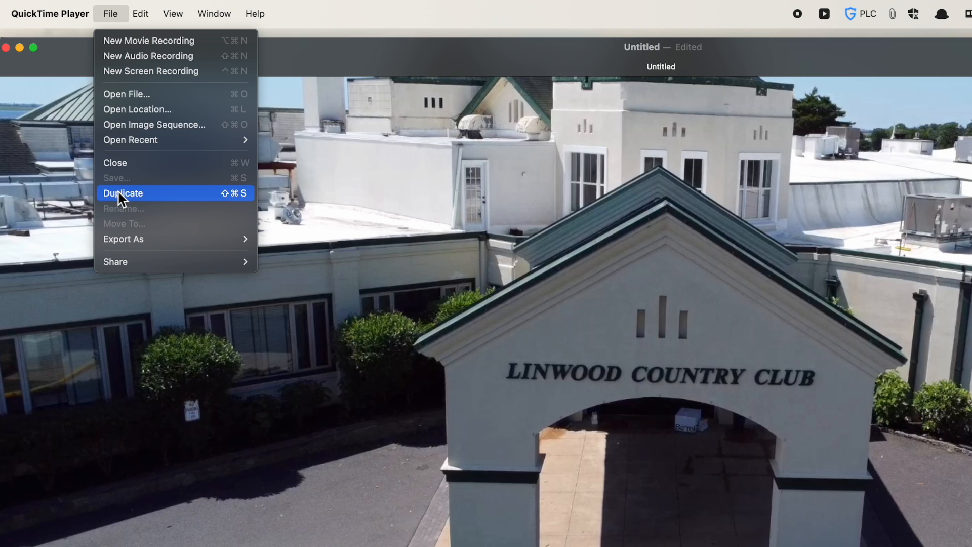
{"action": "mouse_move", "coordinate": [124, 239]}
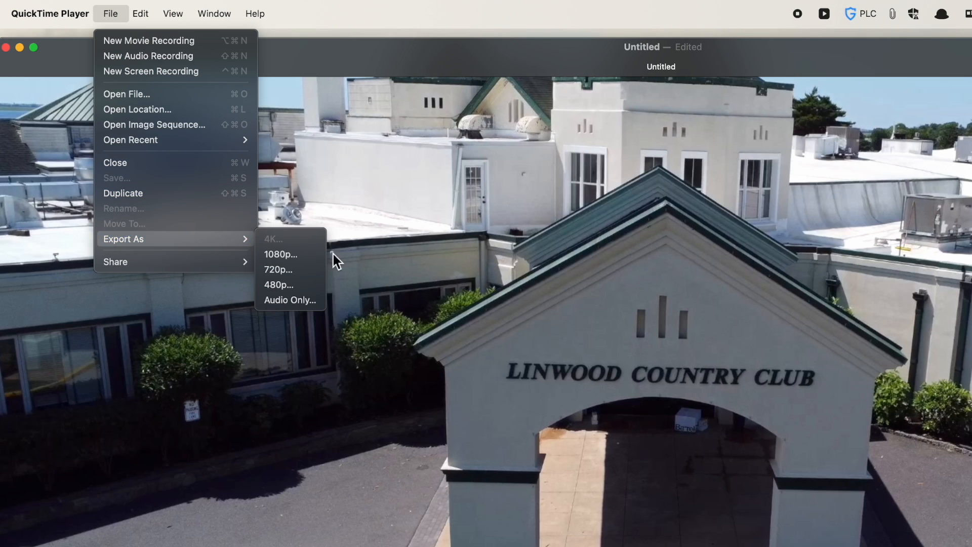
Export the combined movie as 'Combined weddings.mov' to the Desktop.
{"action": "left_click", "coordinate": [280, 254]}
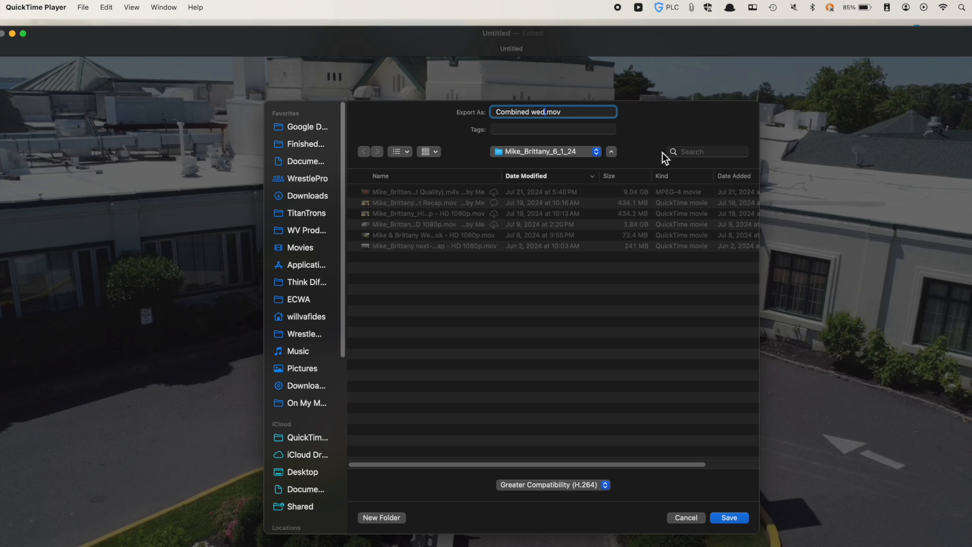
{"action": "type", "text": "weddings"}
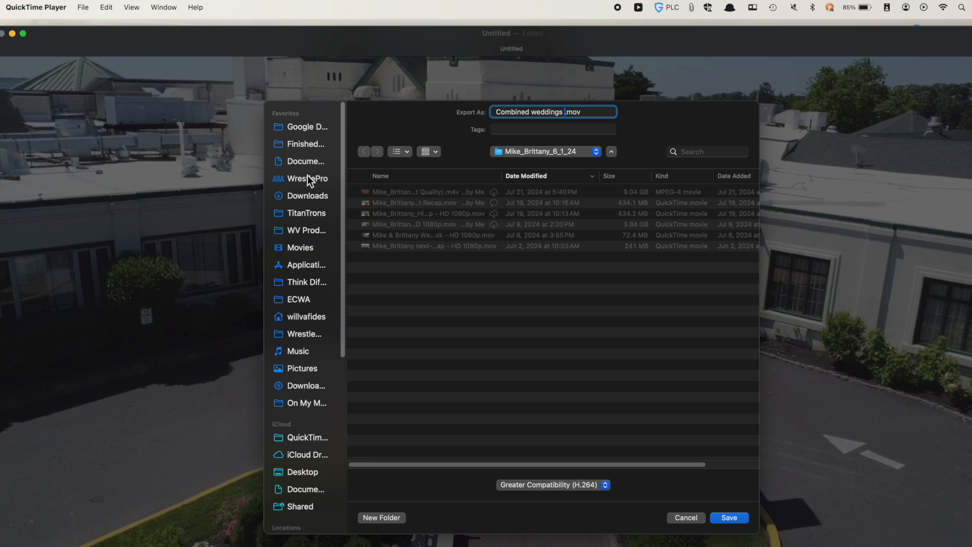
{"action": "left_click", "coordinate": [303, 472]}
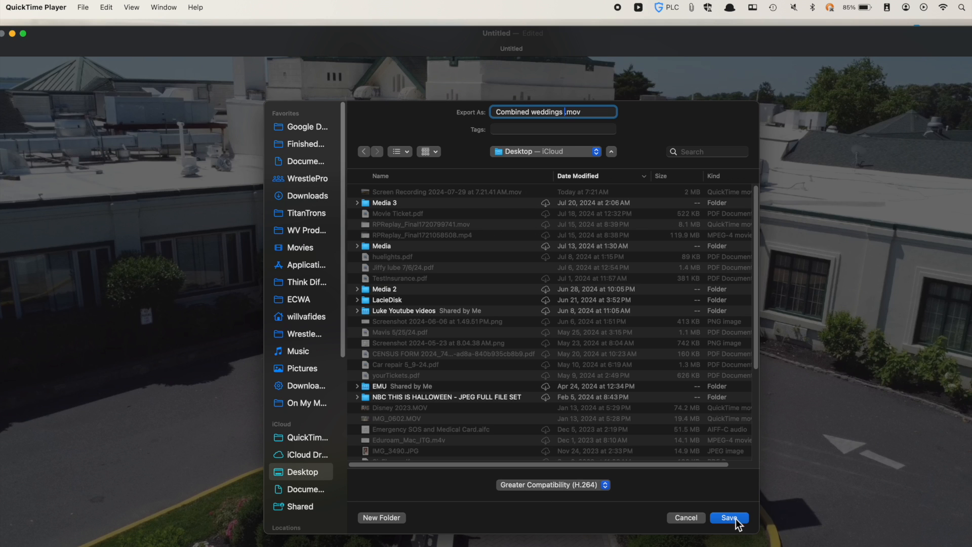
{"action": "left_click", "coordinate": [730, 518]}
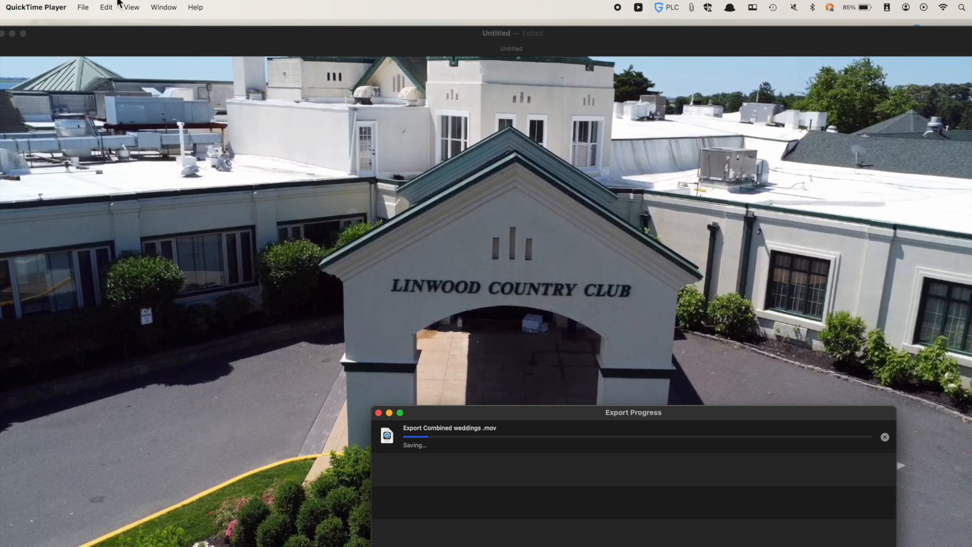
Use Window > Bring All to Front to return the 04:35 combined movie to the front.
{"action": "left_click", "coordinate": [164, 7]}
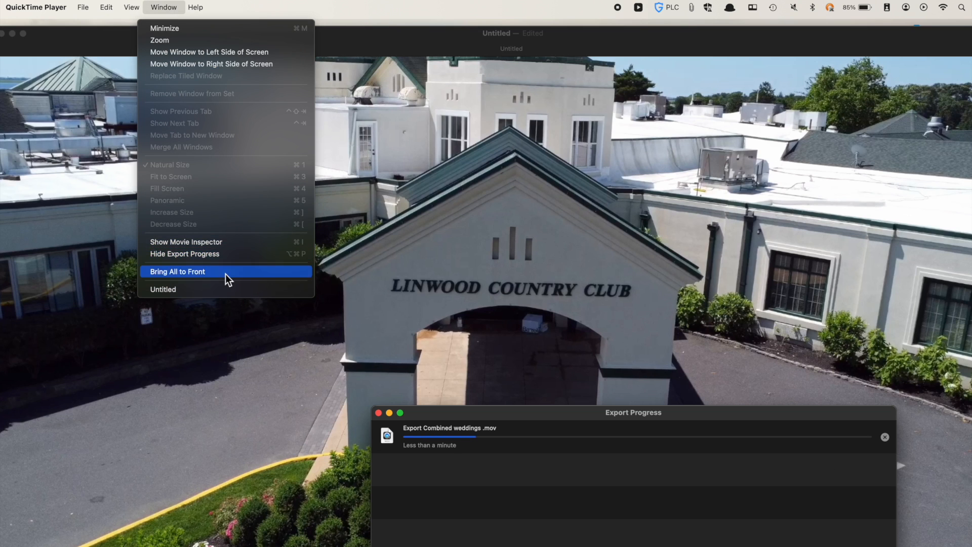
{"action": "left_click", "coordinate": [178, 271]}
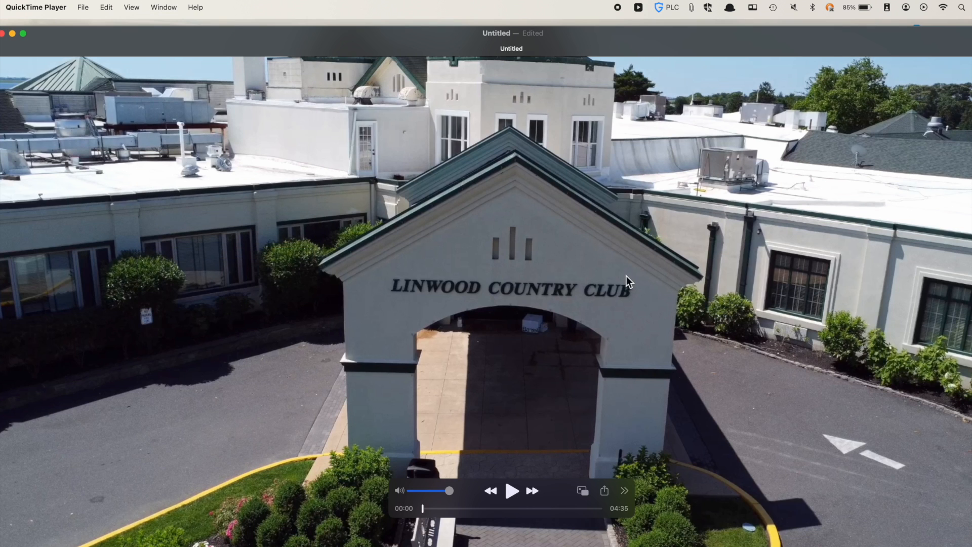
{"action": "mouse_move", "coordinate": [674, 88]}
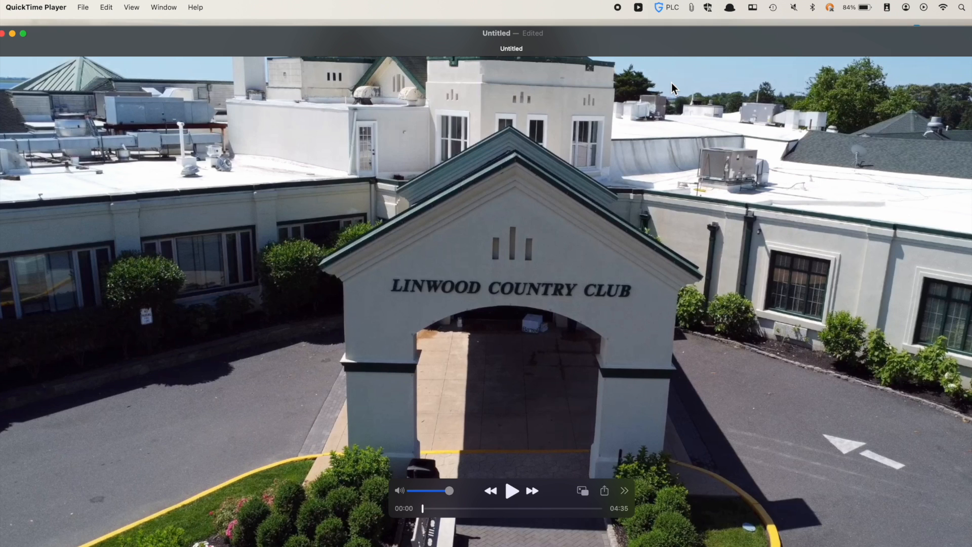
{"action": "left_click", "coordinate": [106, 7]}
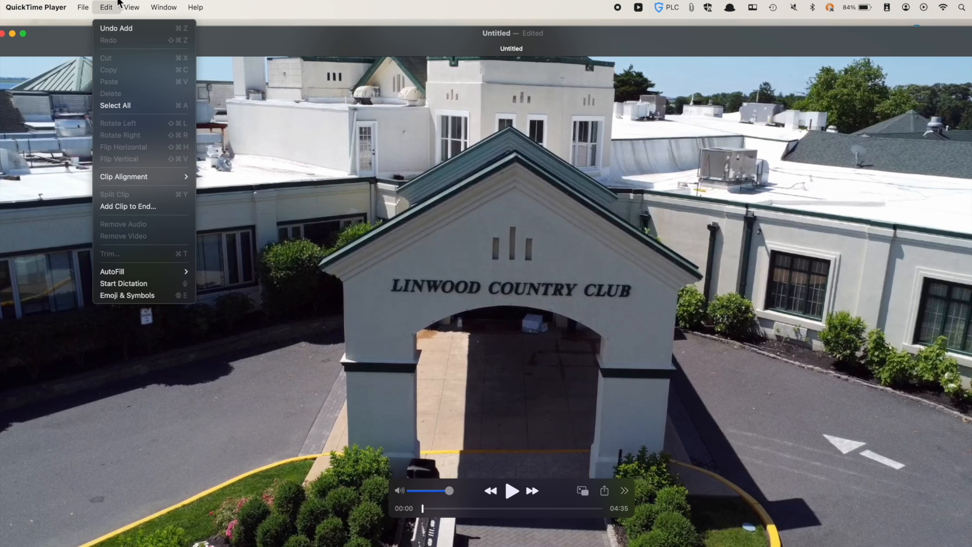
{"action": "left_click", "coordinate": [131, 7]}
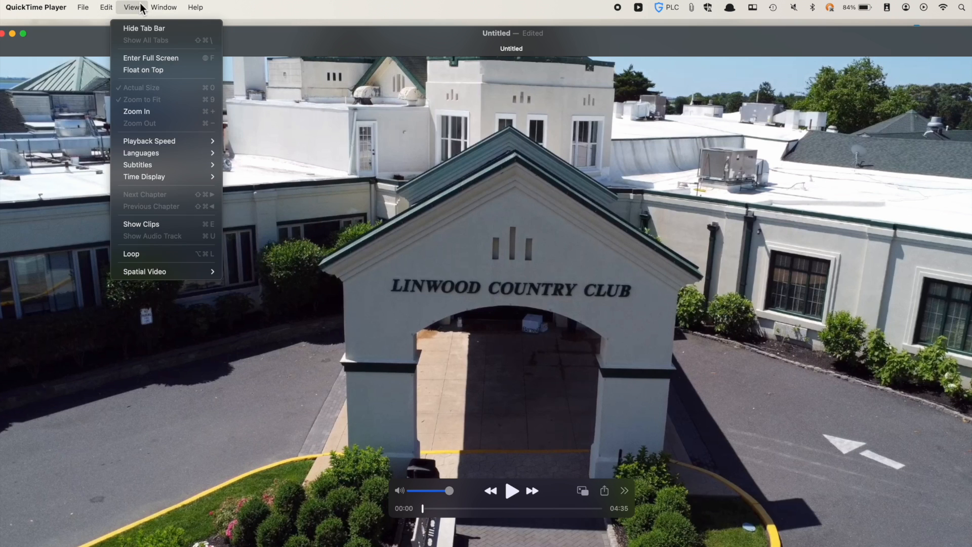
{"action": "left_click", "coordinate": [106, 7]}
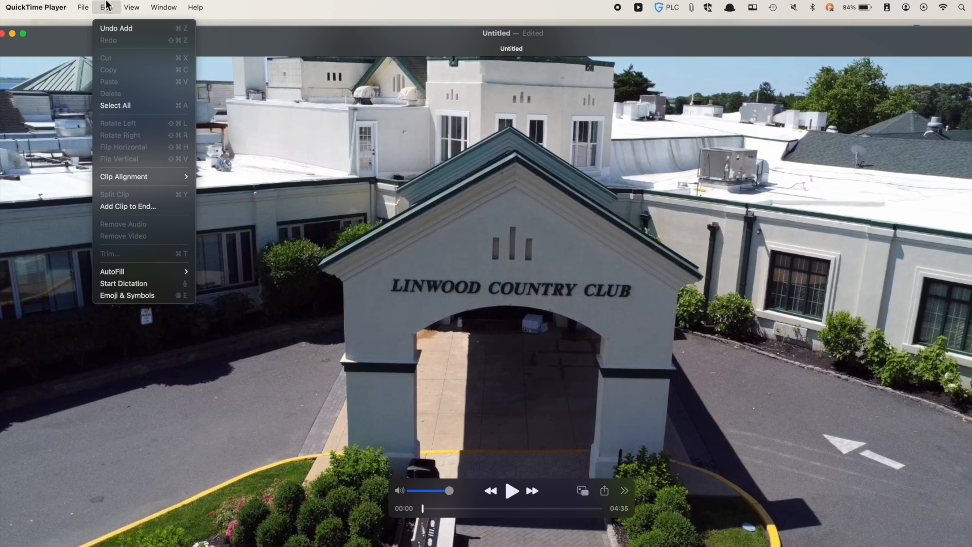
{"action": "left_click", "coordinate": [164, 7]}
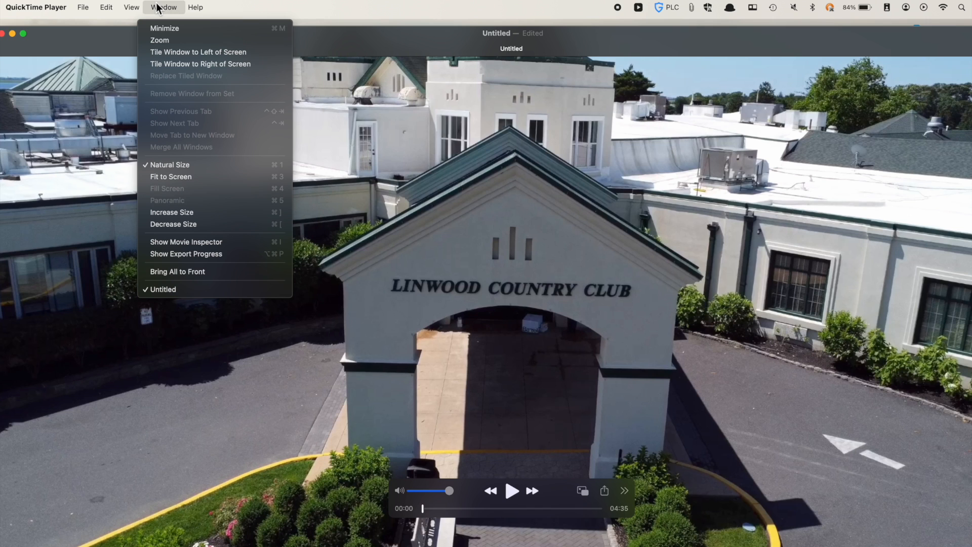